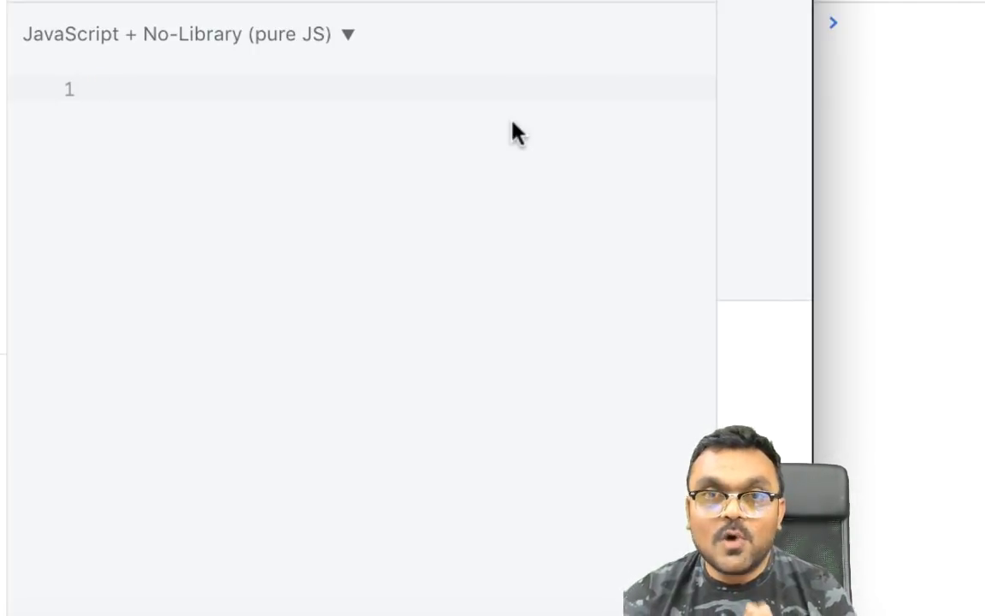
Step: Declare two empty objects, const x = {} and const a = {}
left_click(96, 89)
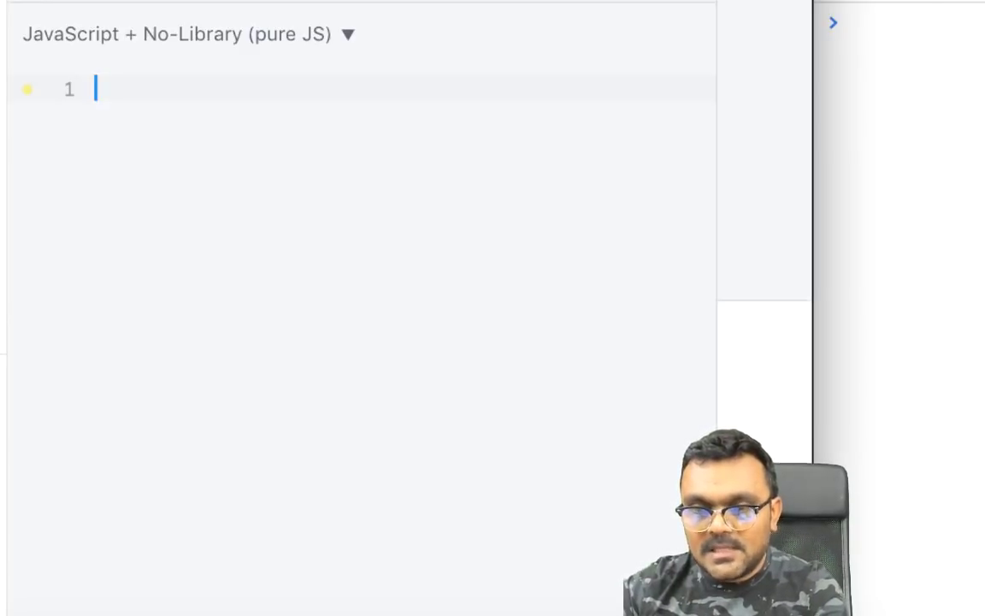
type("const x")
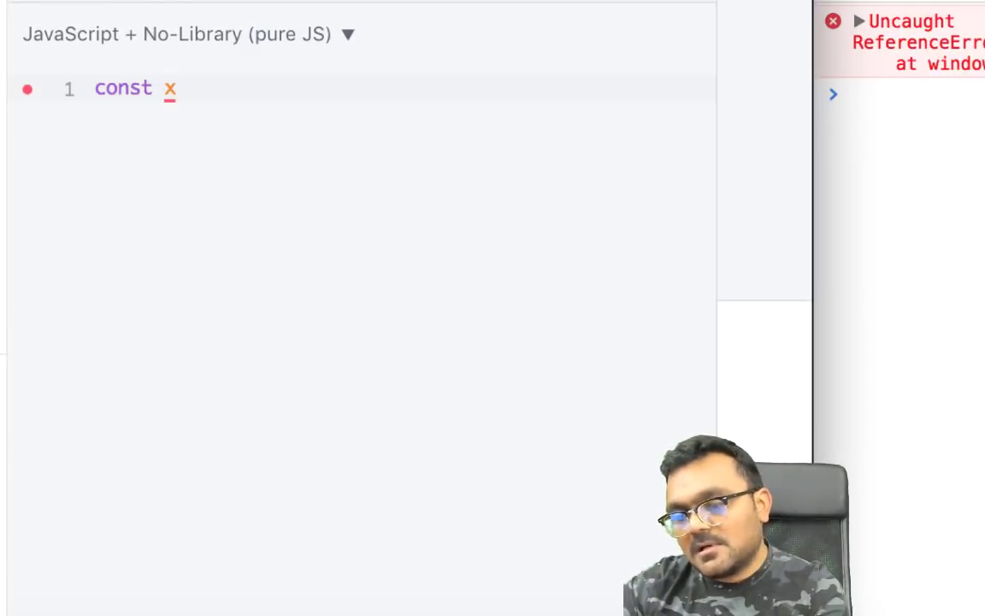
type("= {};")
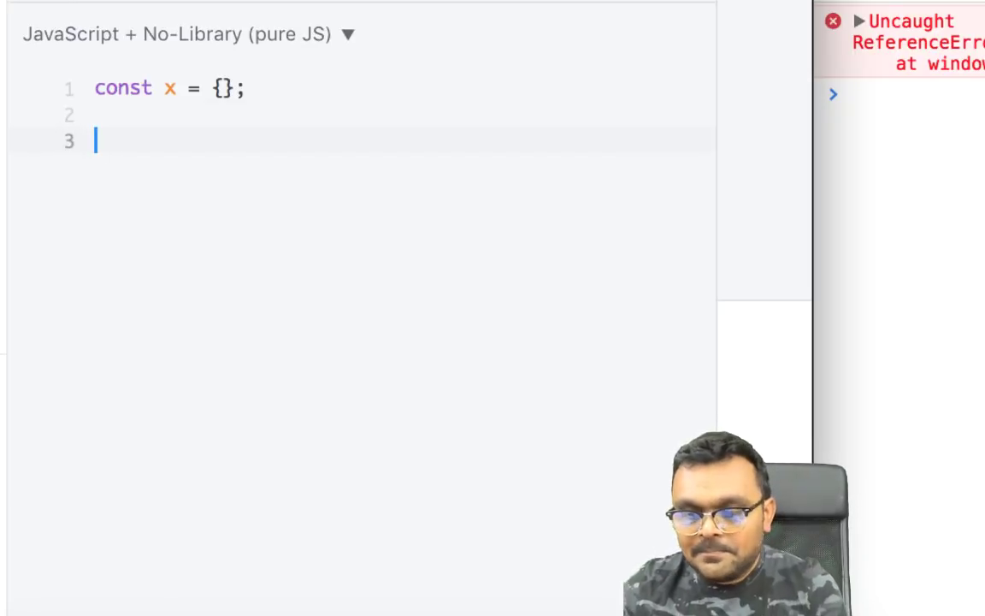
type("const")
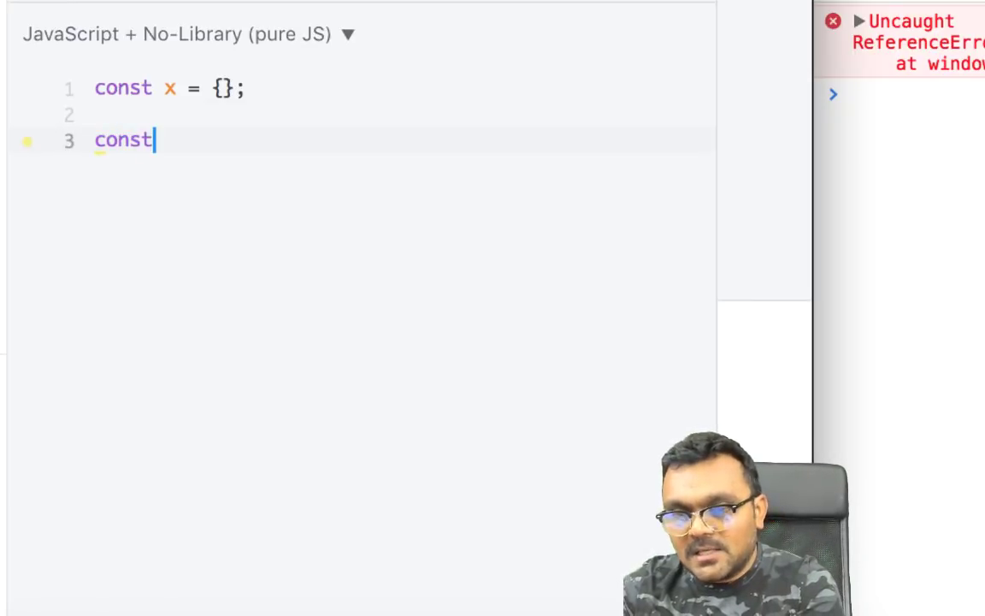
type("a =")
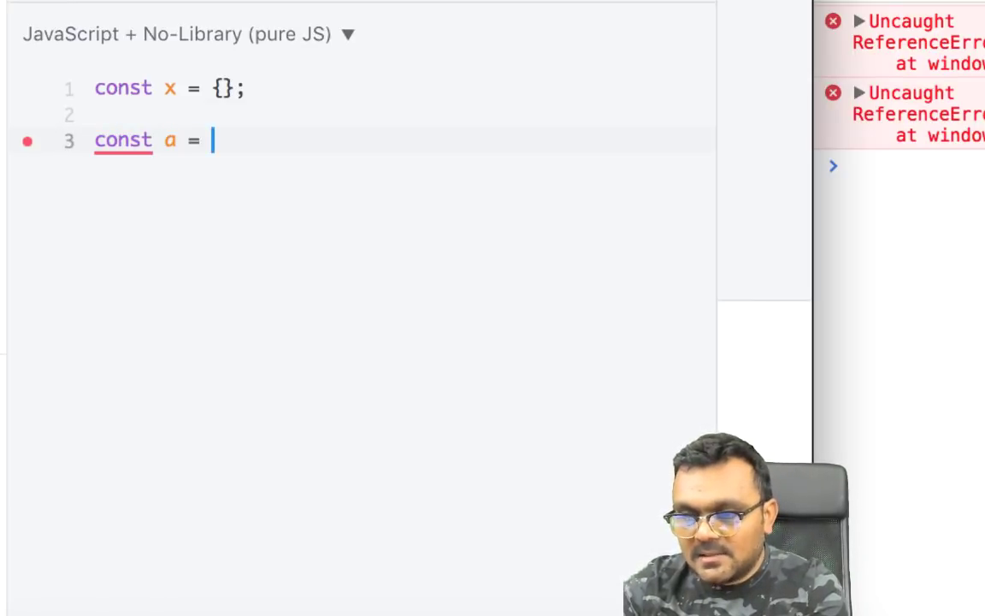
type("{};")
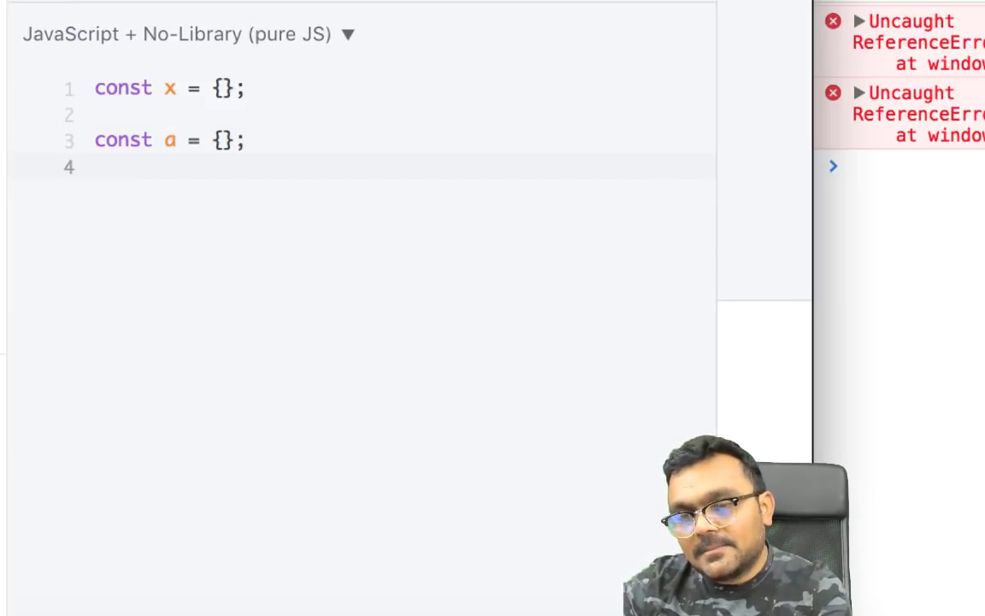
Step: Assign x[a] = 'a' and log x with console.log(x)
type("x")
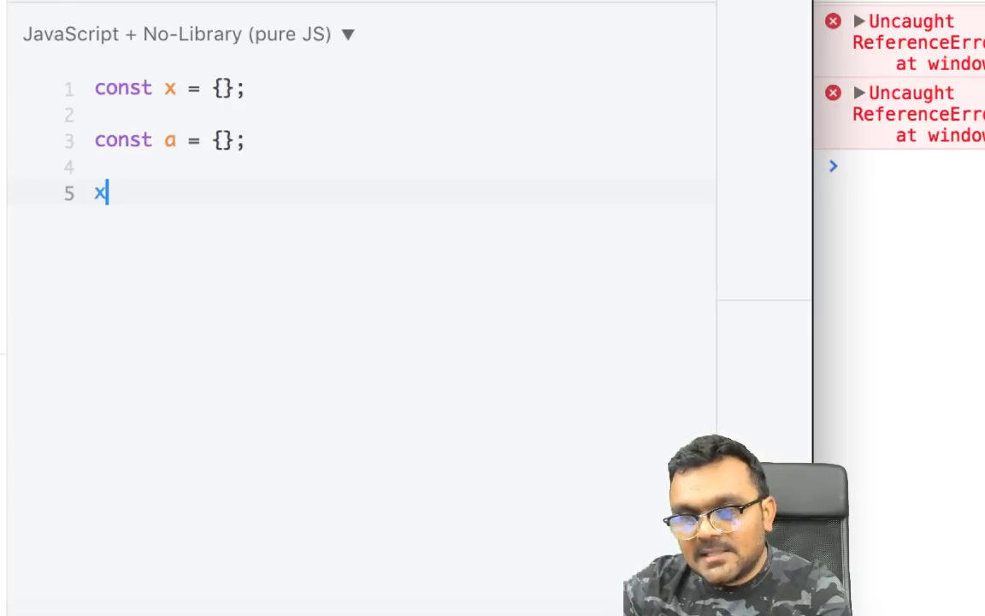
type("[a]")
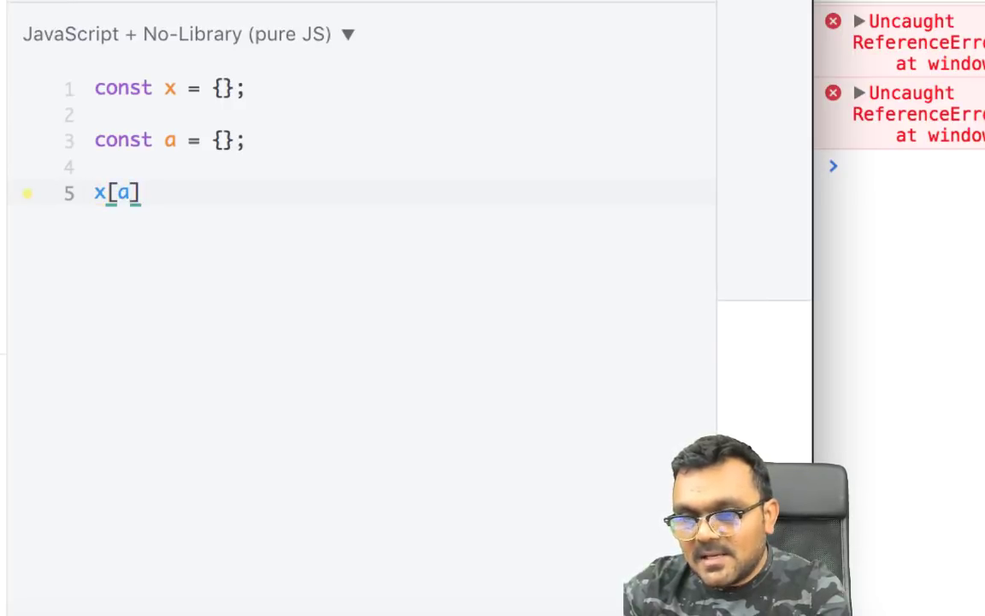
type("=")
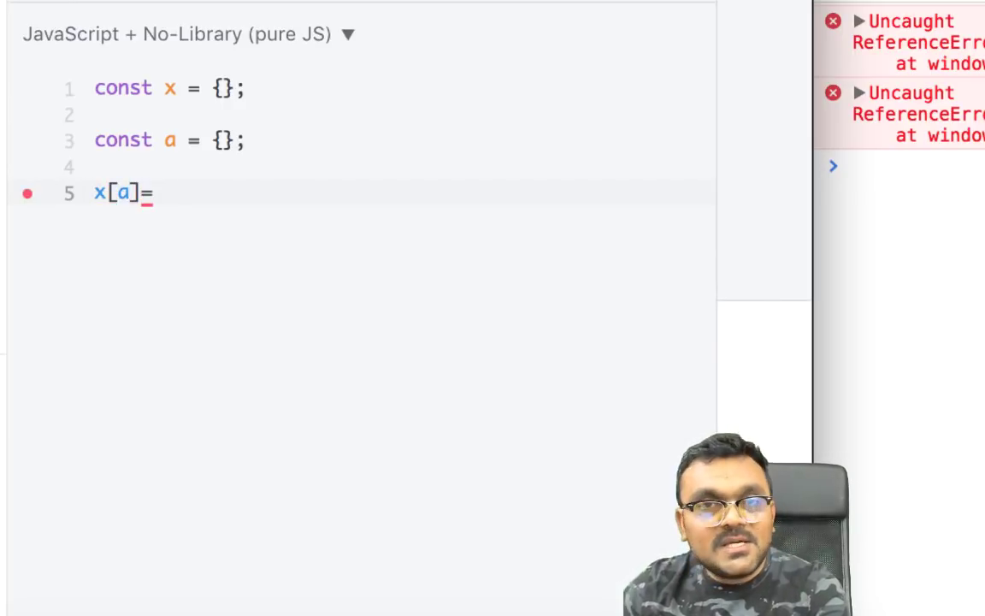
type("''")
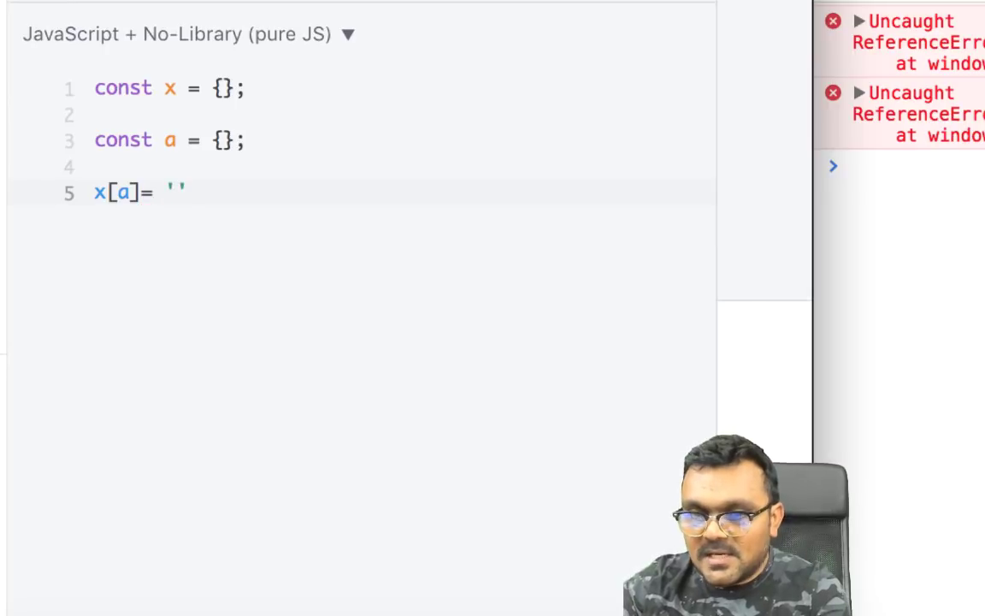
type("a;")
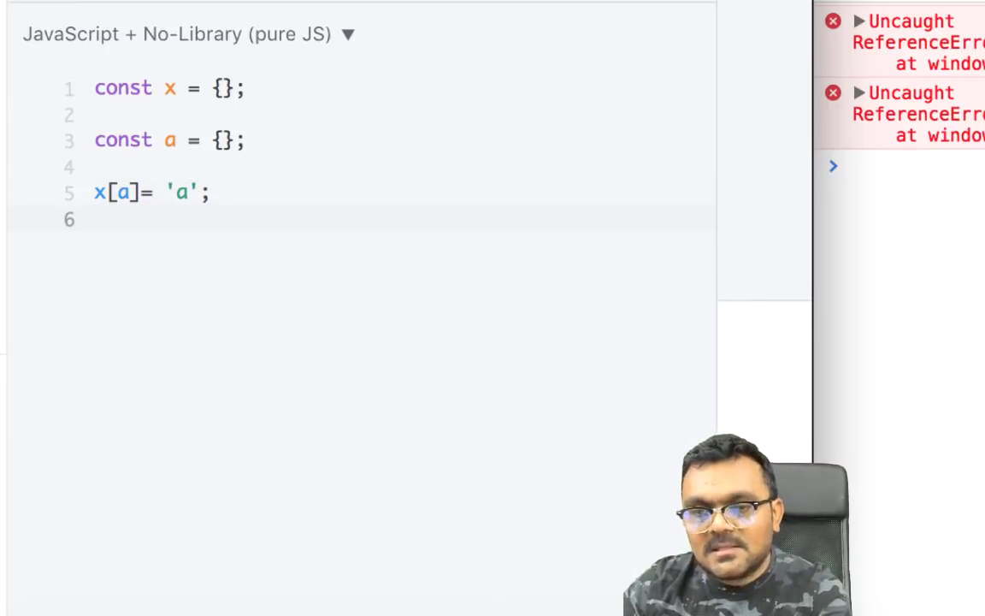
type("console.log(x)")
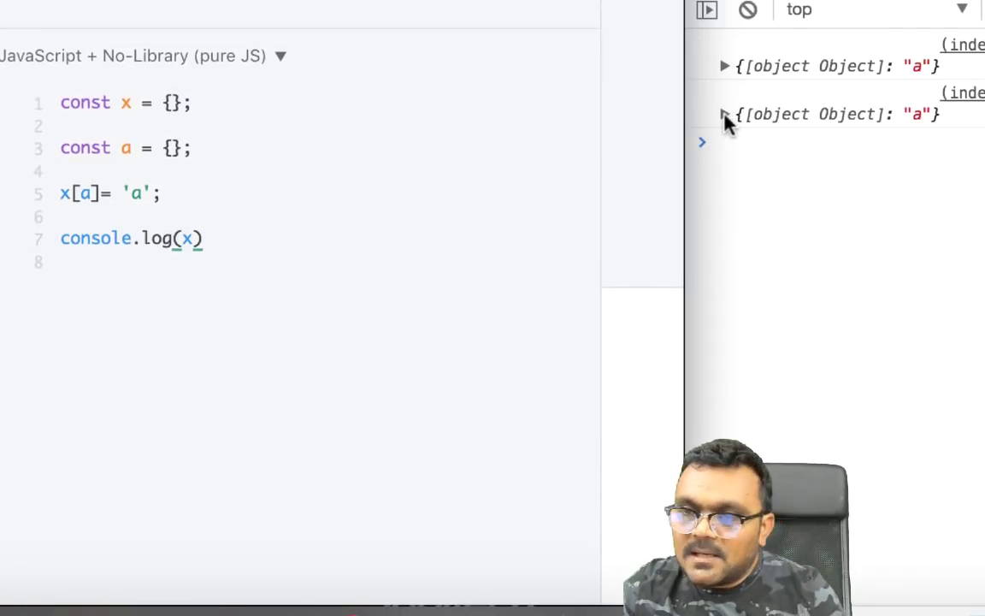
Step: Expand the logged object, change the log to console.log(x[a]), and clear the console
left_click(725, 114)
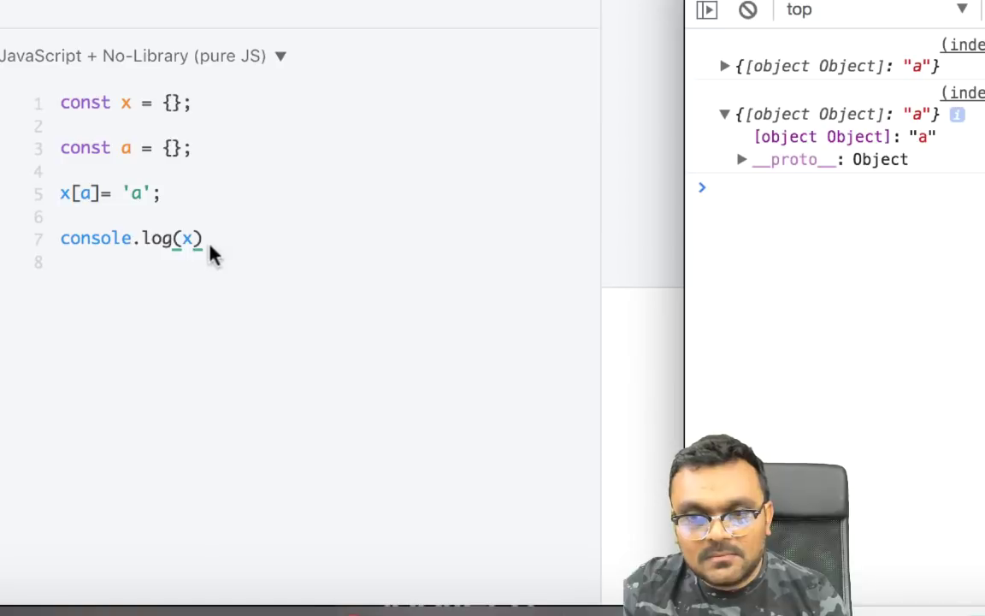
left_click(193, 238)
type("[a]")
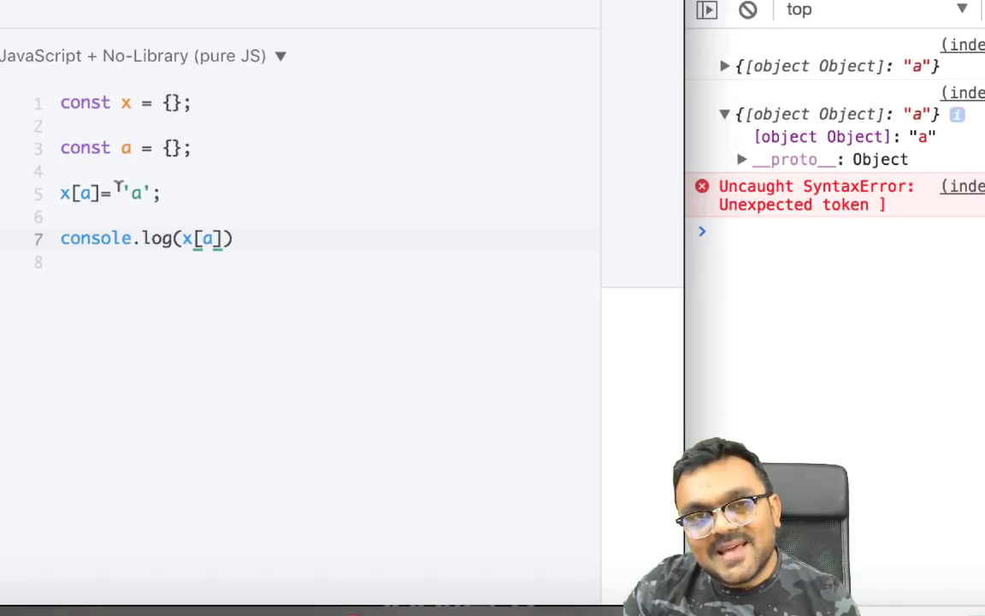
left_click(746, 9)
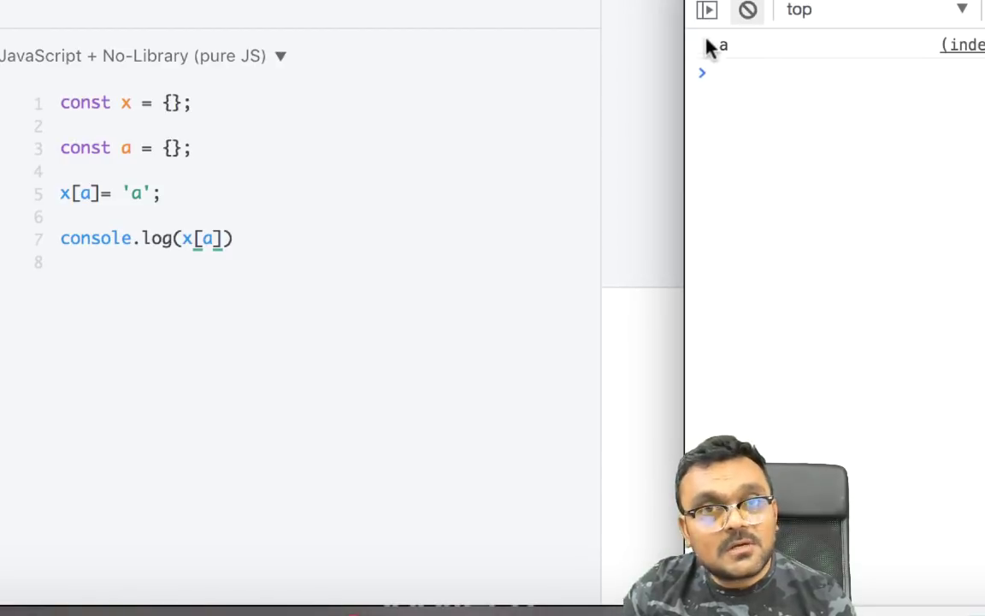
mouse_move(213, 158)
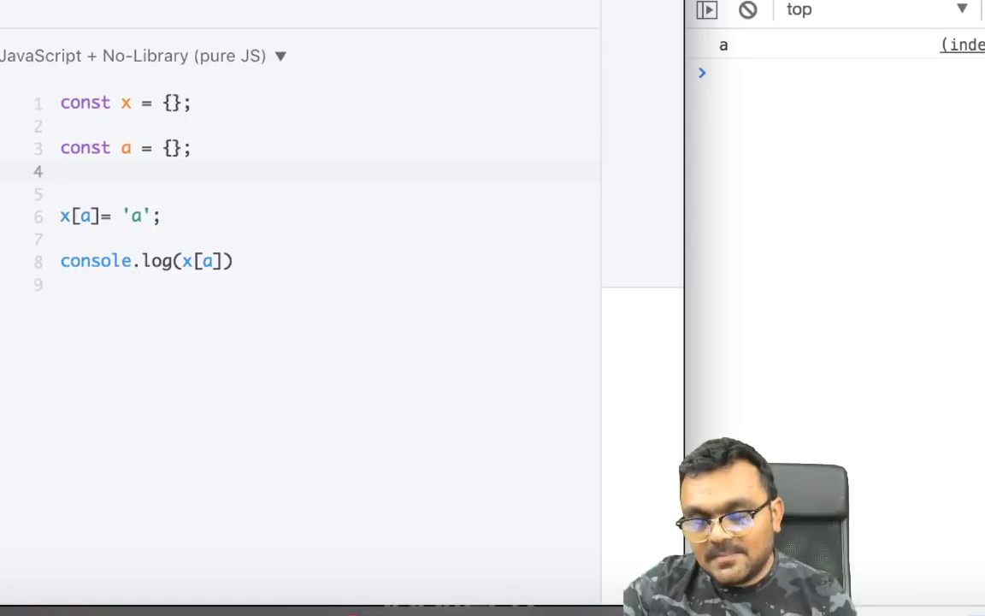
Step: Add const b = {num: 1} and assign x[b] = 'b'
type("const")
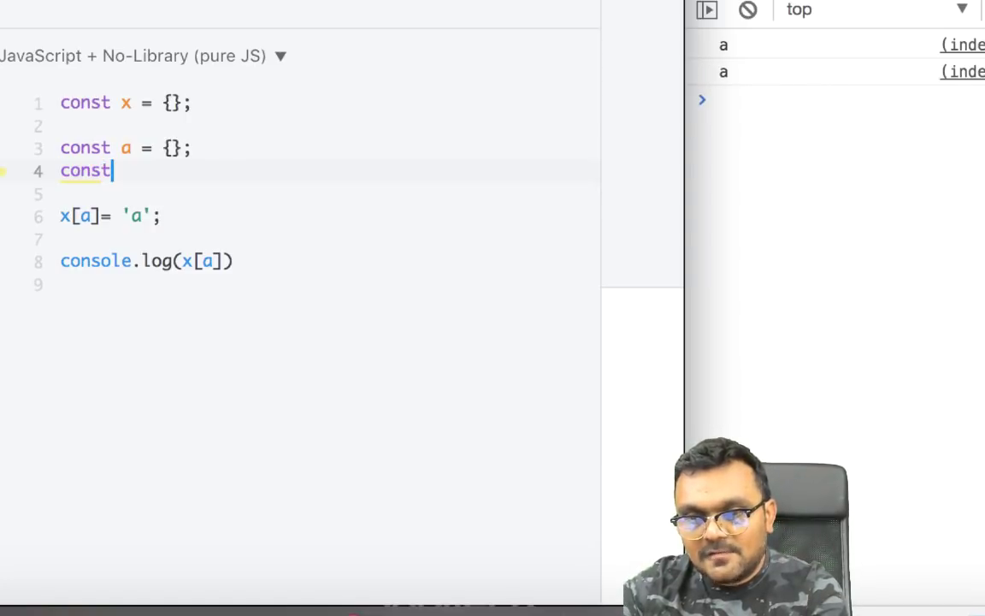
type("b = {}")
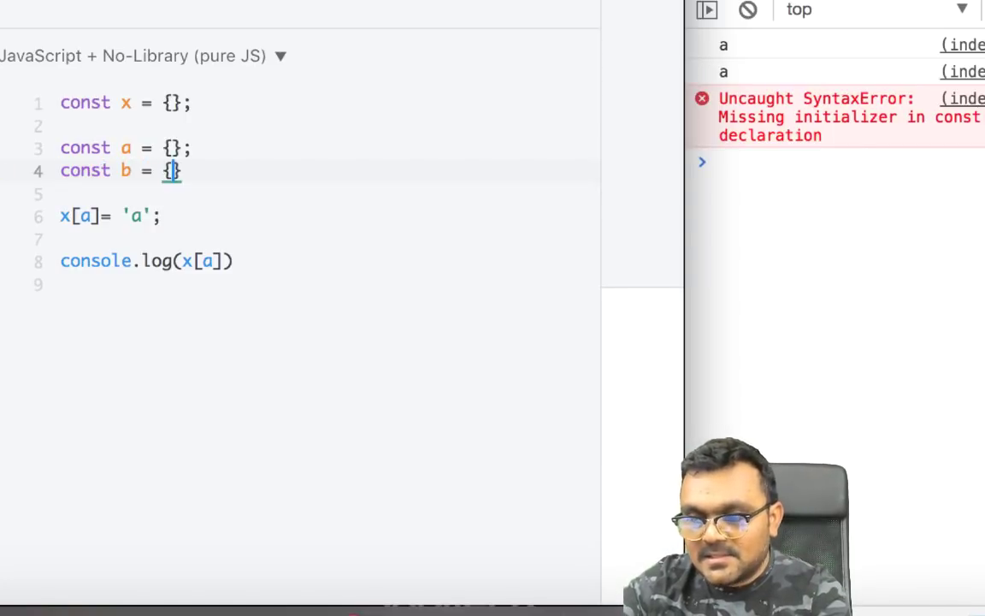
type("num")
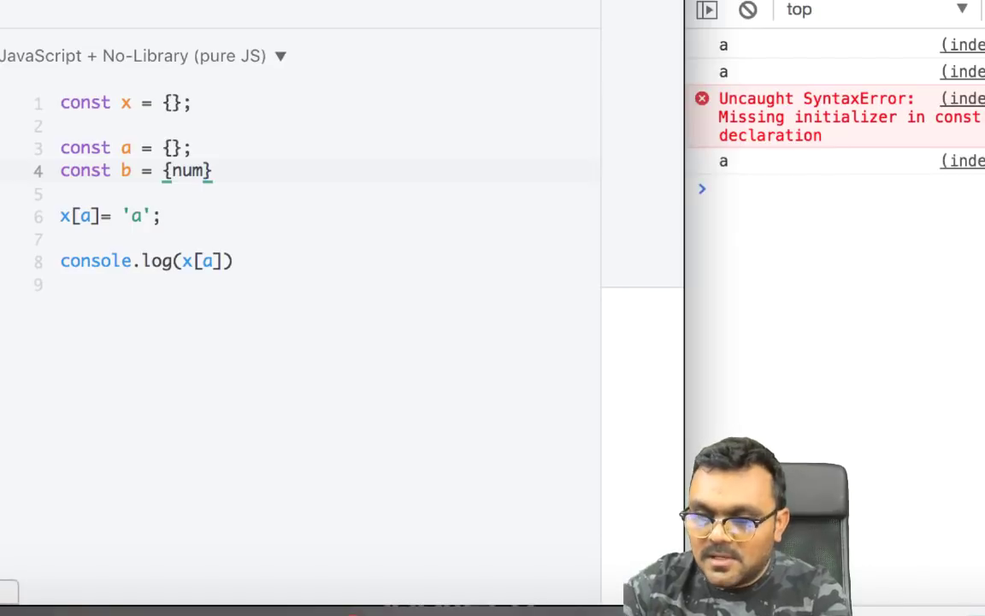
type(":1")
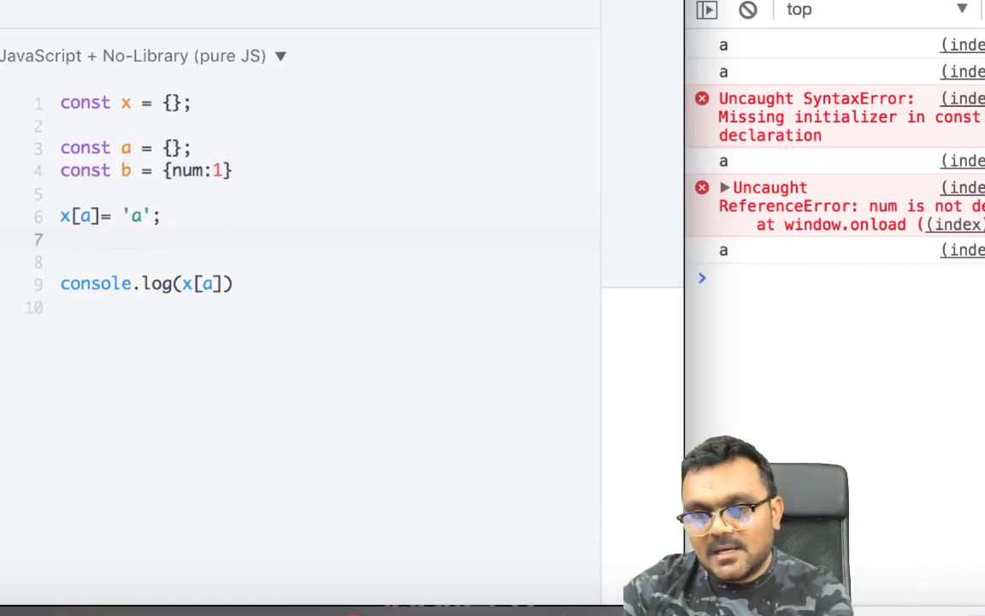
type("x[a]")
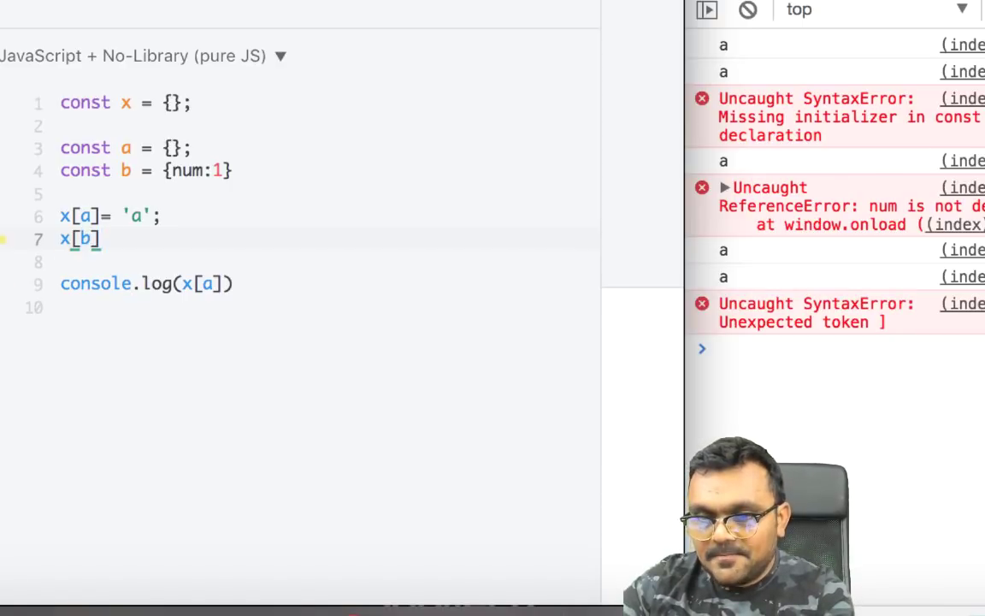
type("= 'b'")
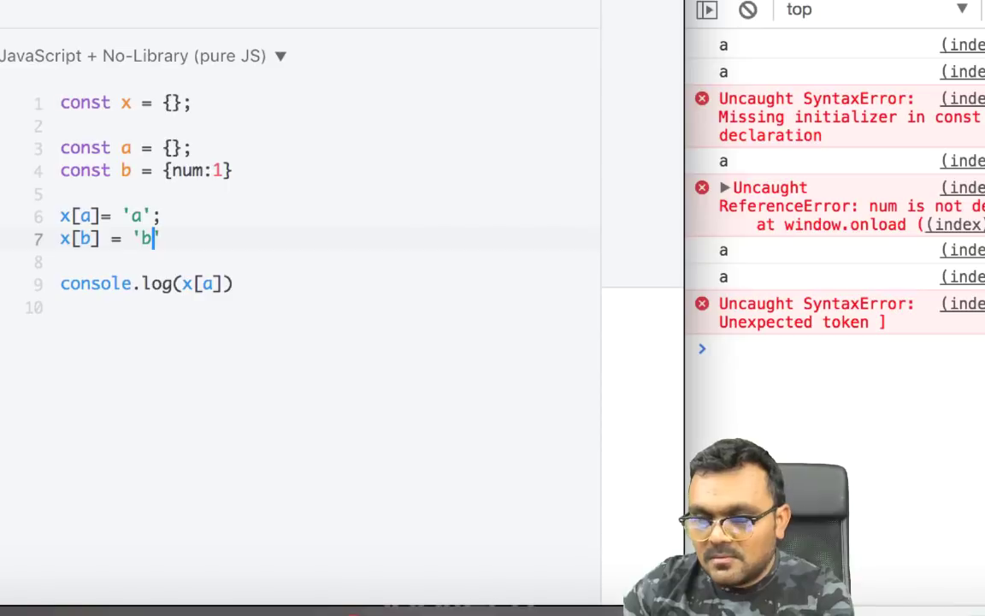
type(";")
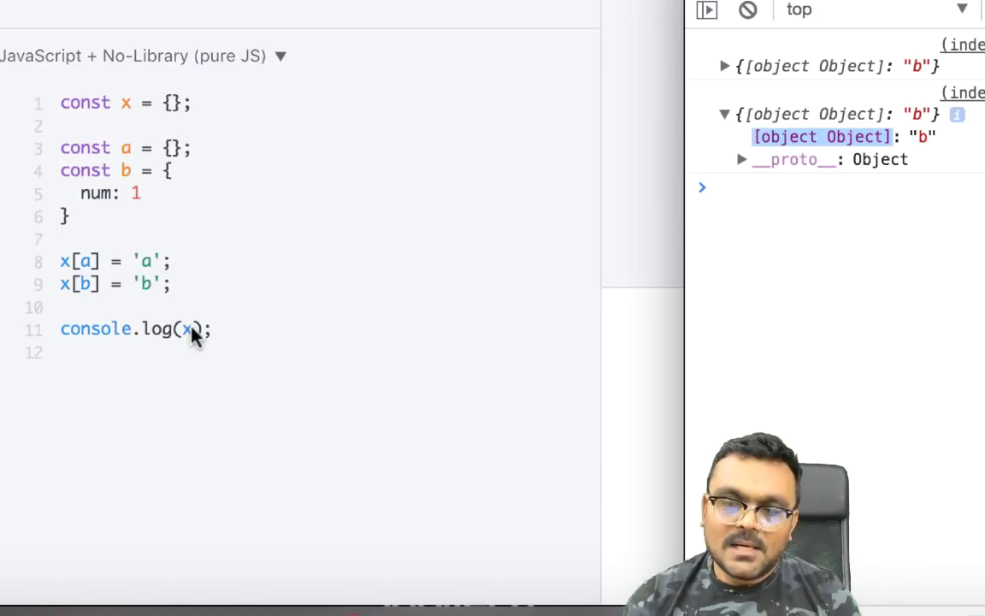
mouse_move(253, 337)
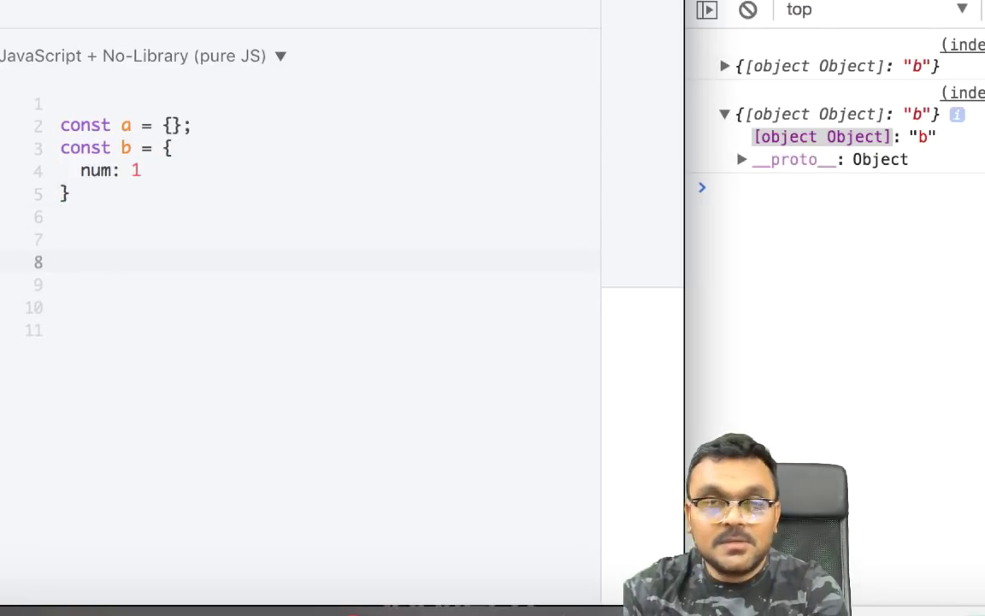
Step: Declare a new empty map with const map = new Map()
type("c")
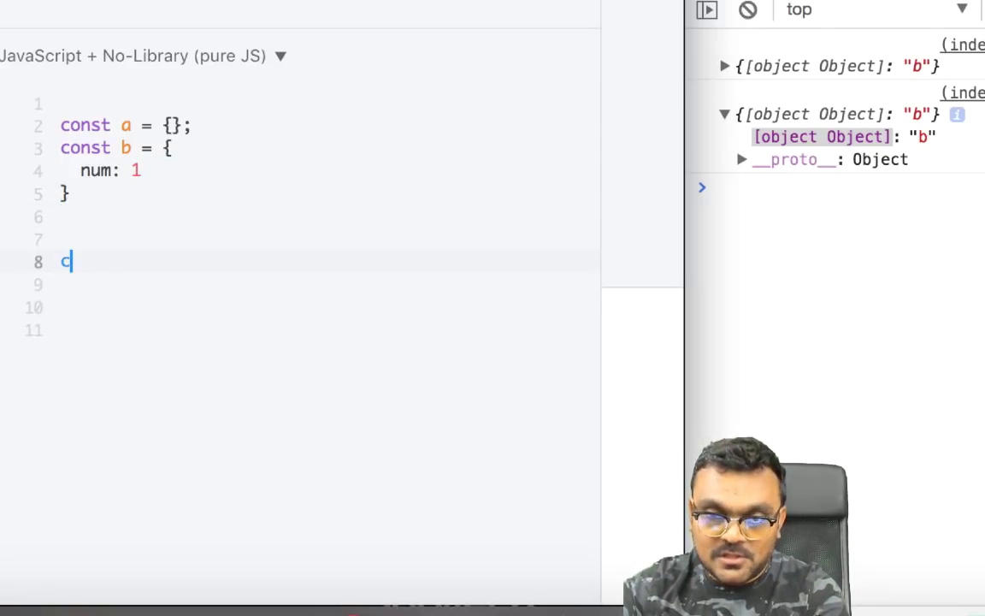
type("onst")
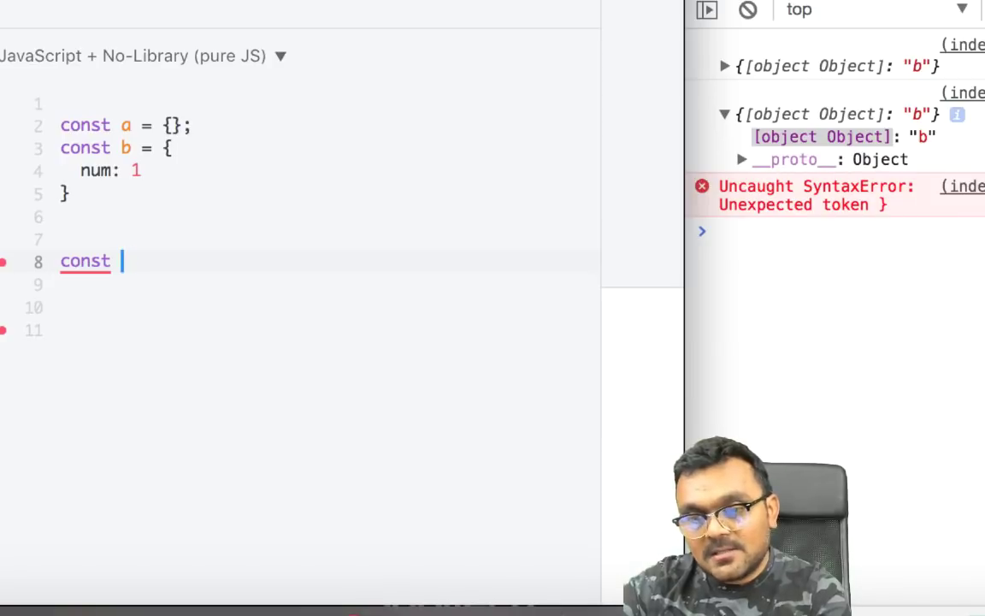
type("map =")
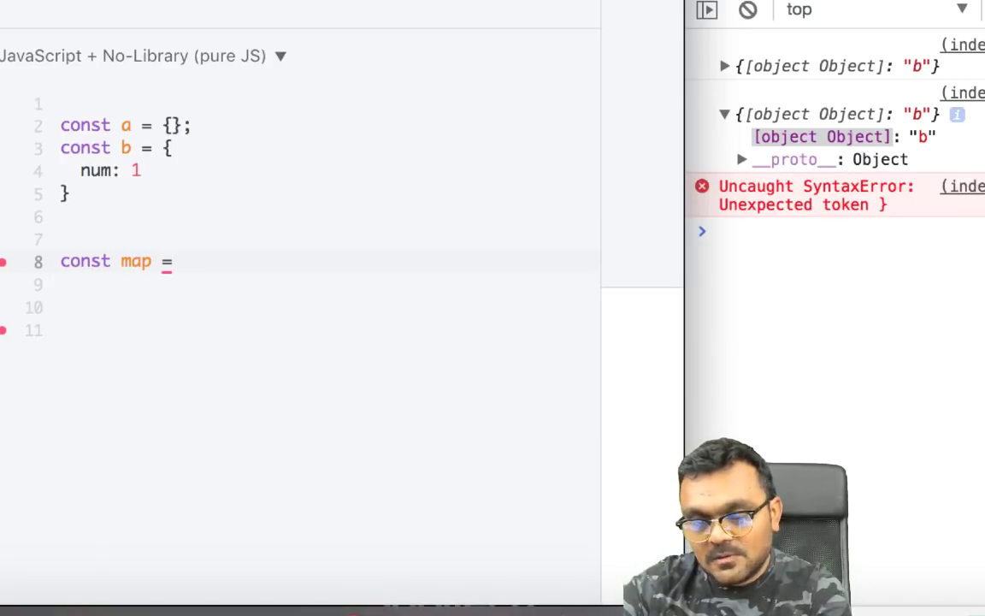
type("new Map")
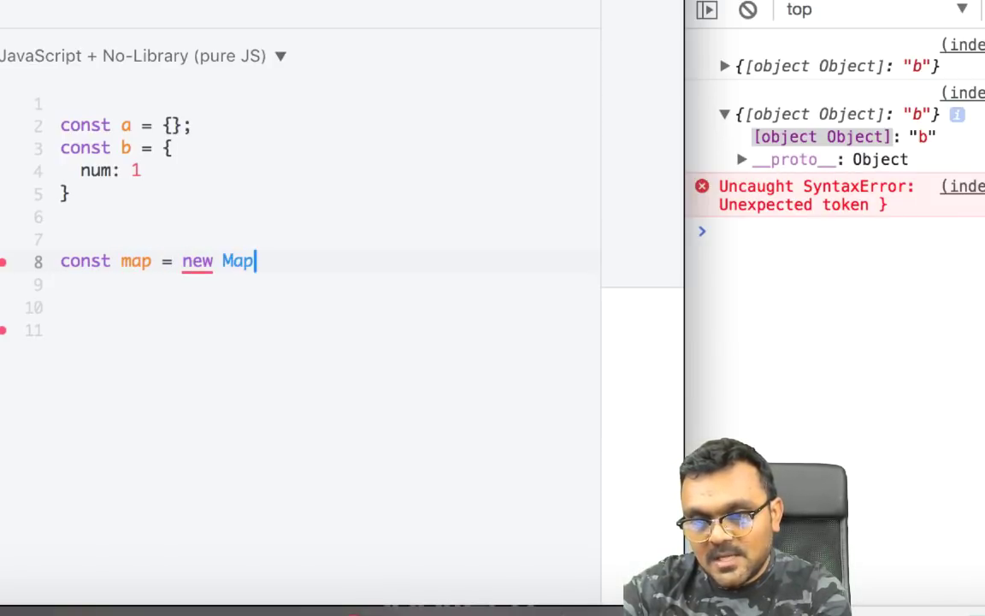
type("();")
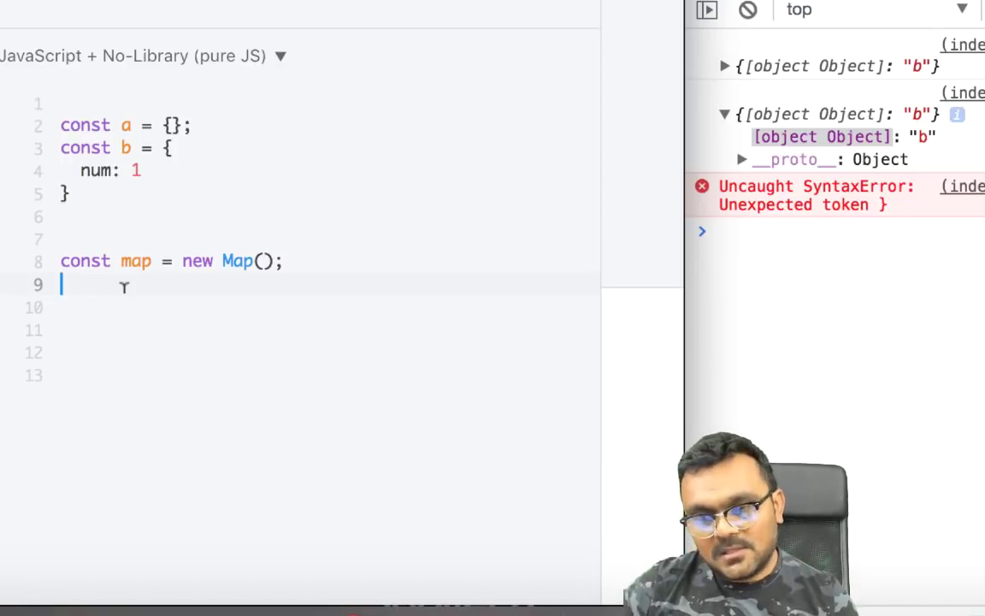
Step: Log the map with console.dir(map);
type("console.")
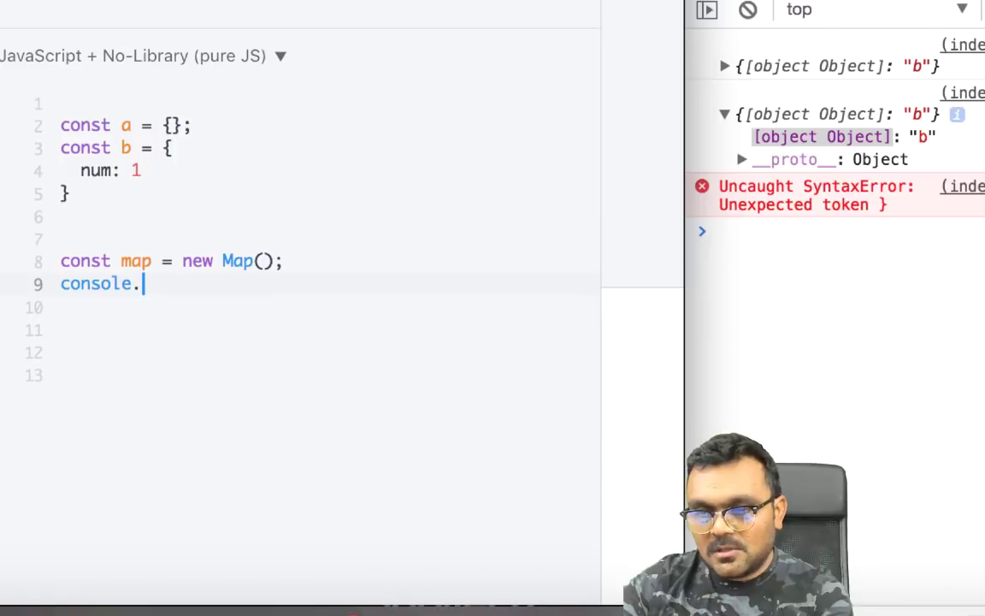
type("log")
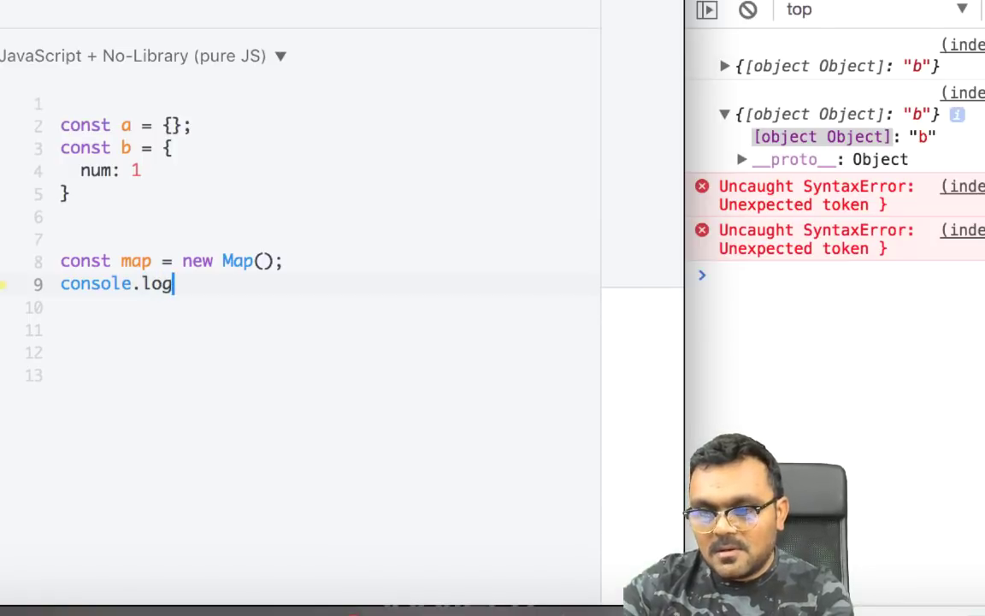
type("dir(m")
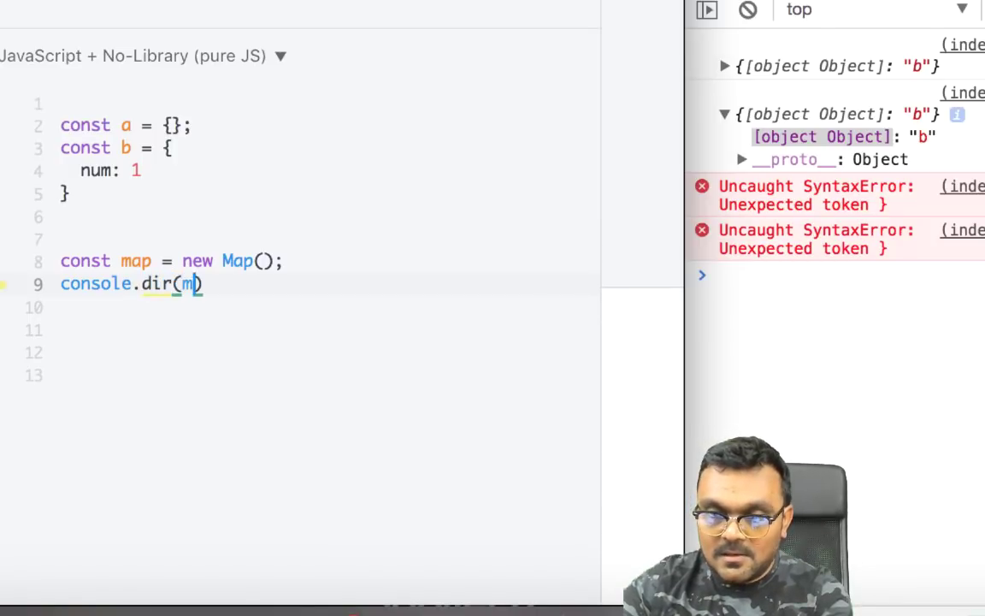
type("ap);")
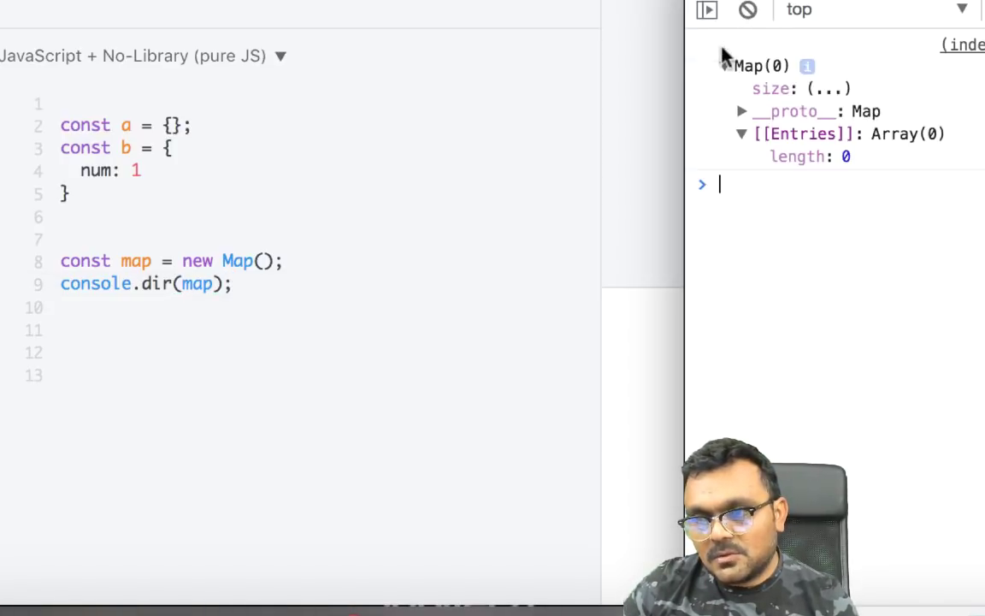
Step: Expand the logged Map(0) prototype to list its built-in methods
left_click(743, 112)
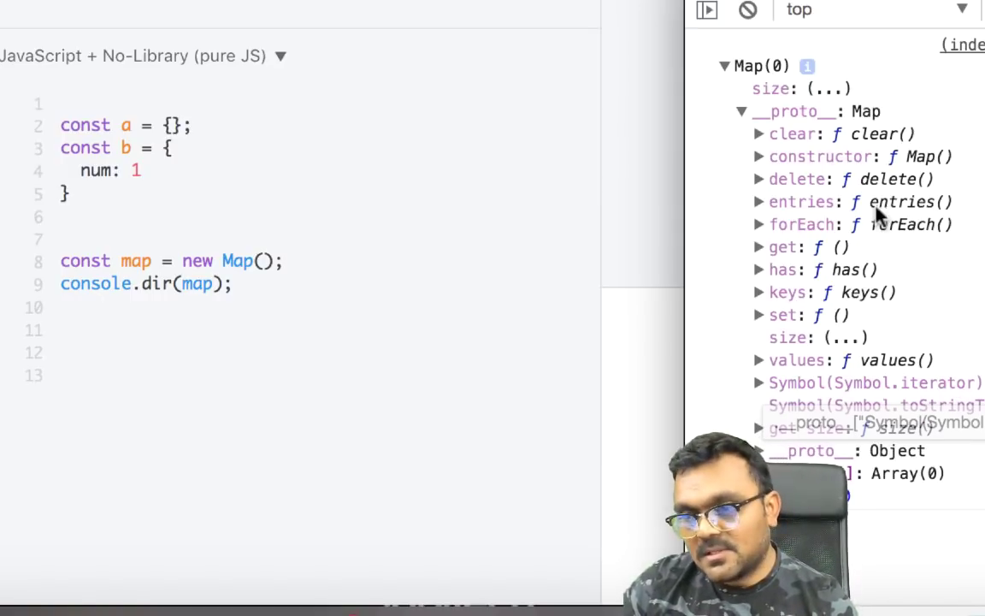
mouse_move(802, 224)
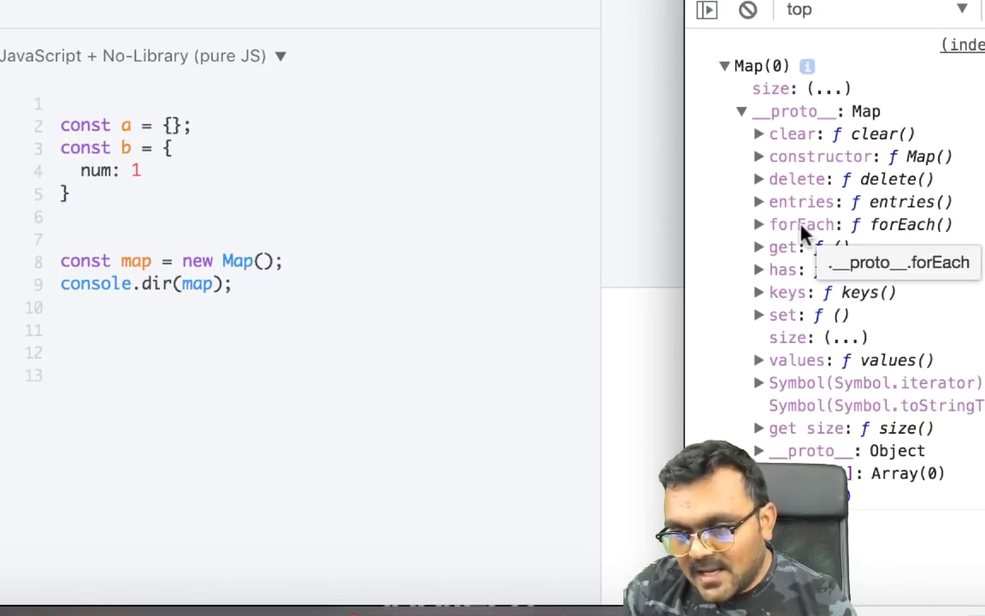
mouse_move(787, 321)
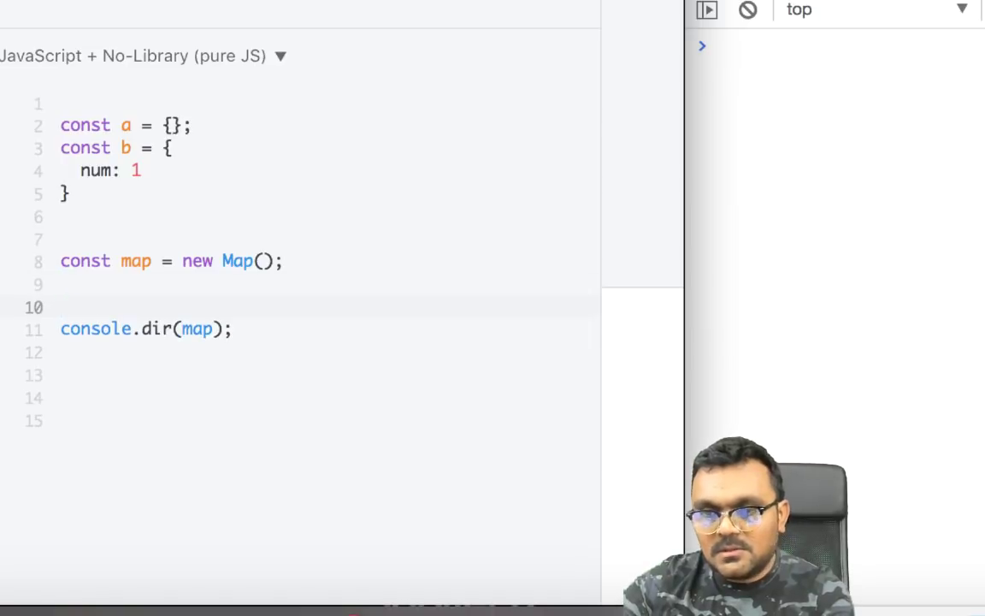
Step: Add map.set(a, 'a') to store object a in the map
type("map.")
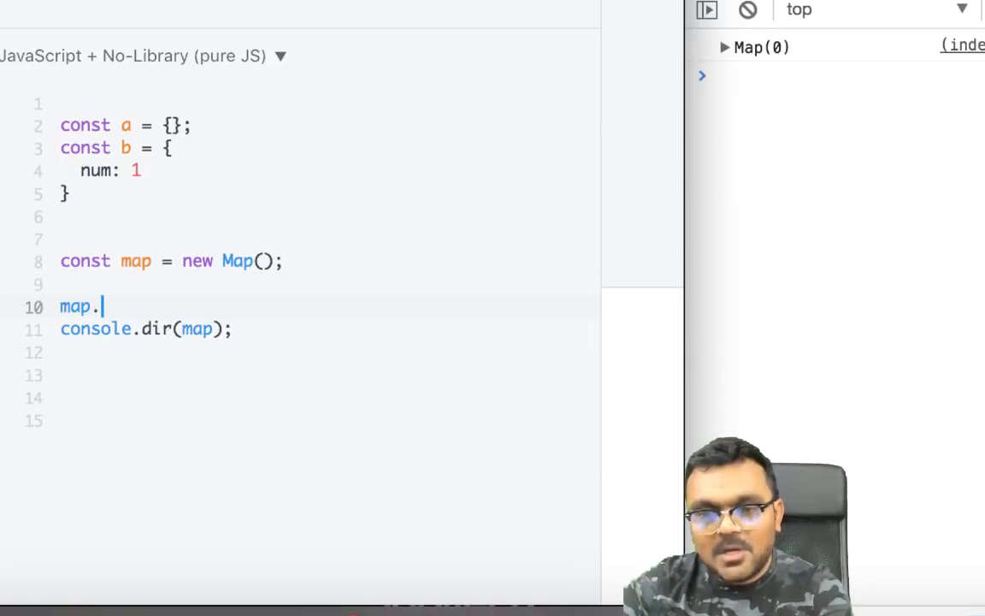
type("set()")
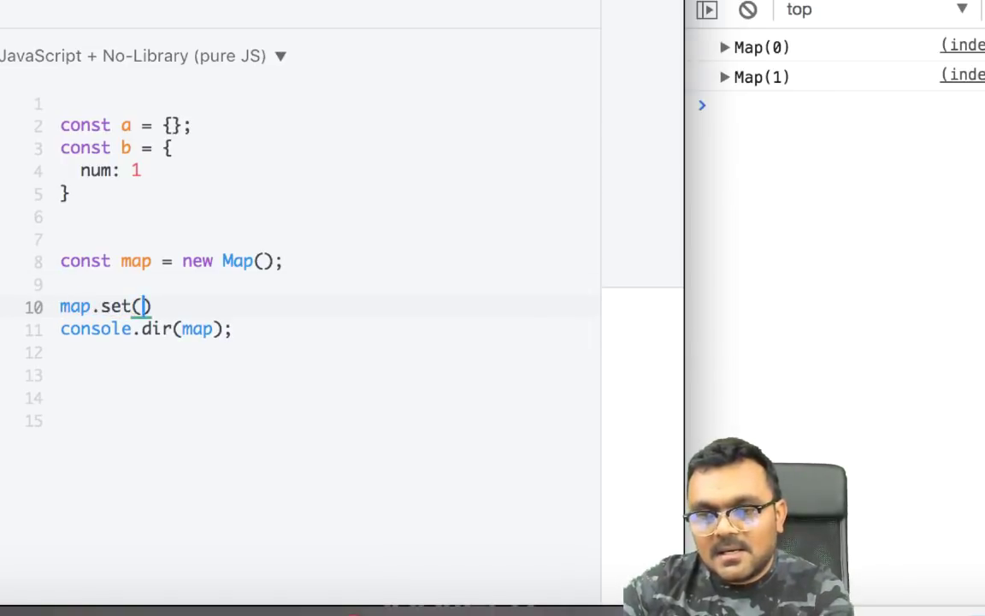
type("a,")
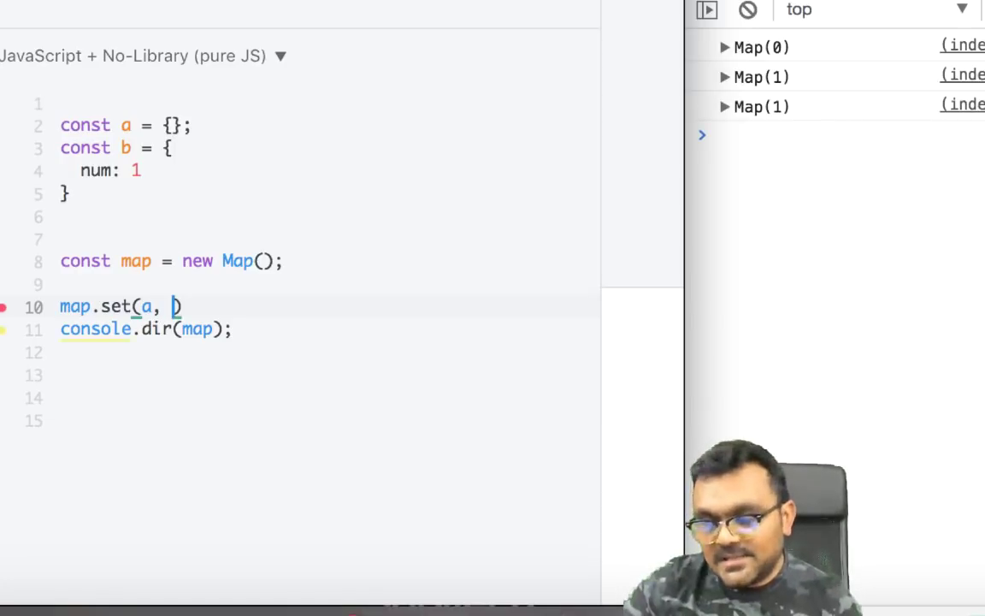
type("'")
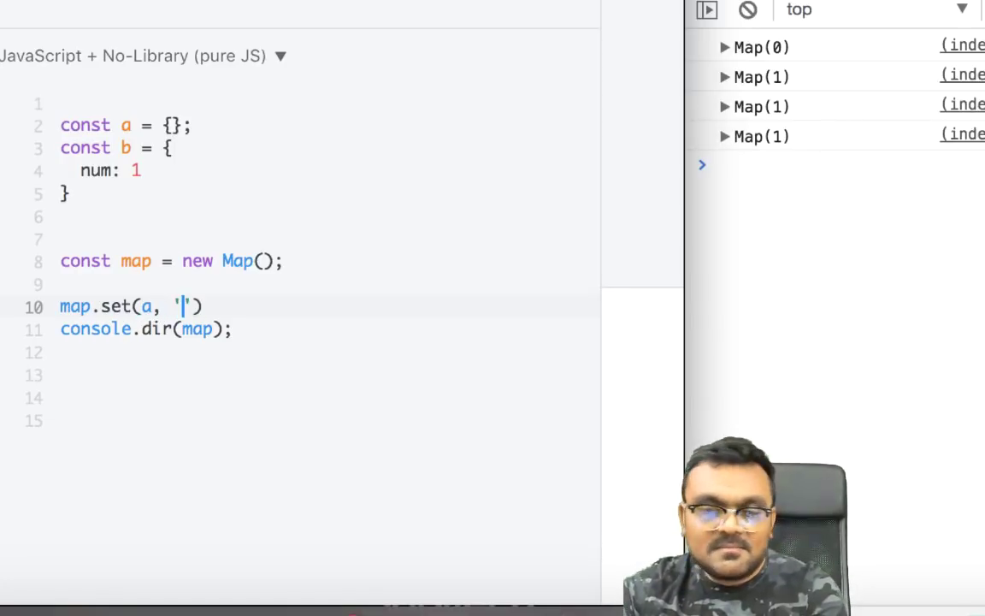
type("a")
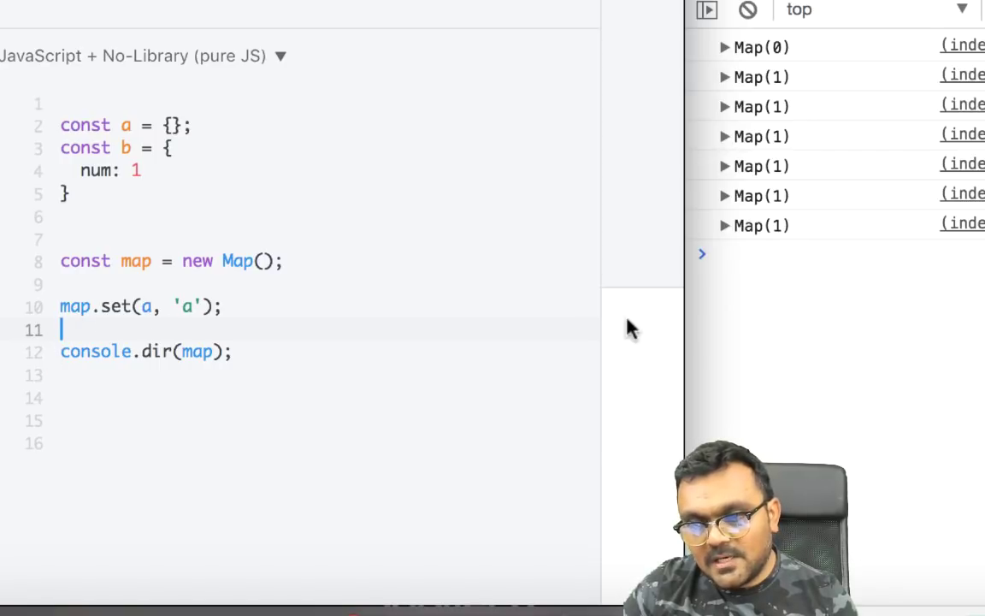
Step: Expand the logged Map(1) and its first entry, key {} and value "a"
left_click(725, 244)
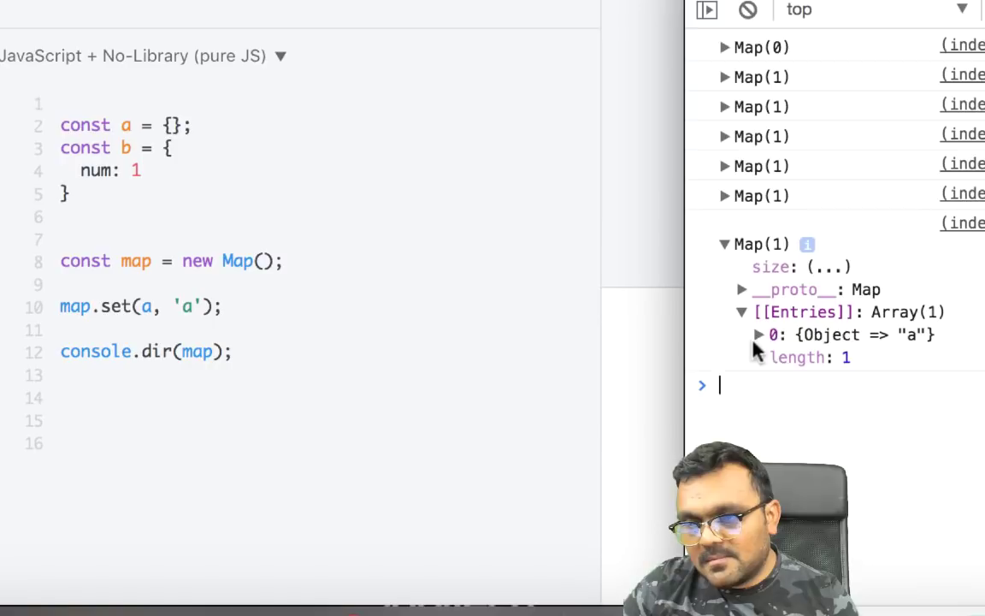
mouse_move(813, 346)
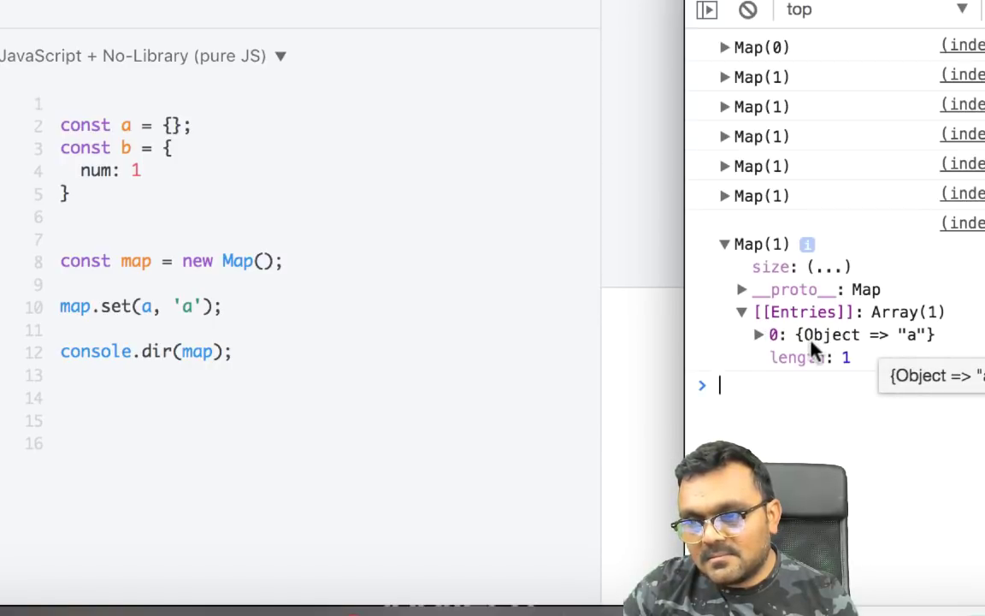
mouse_move(714, 323)
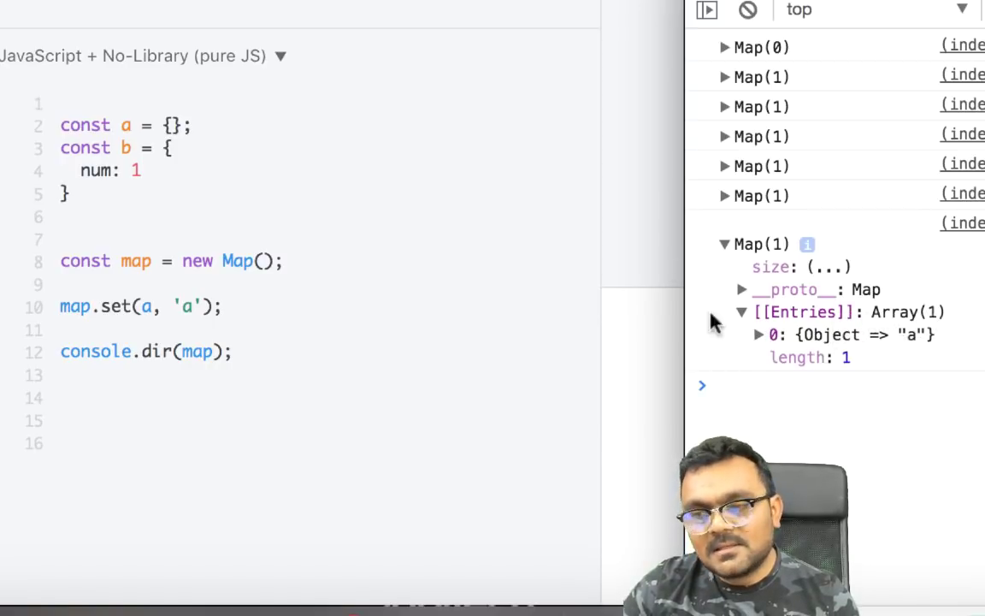
left_click(758, 335)
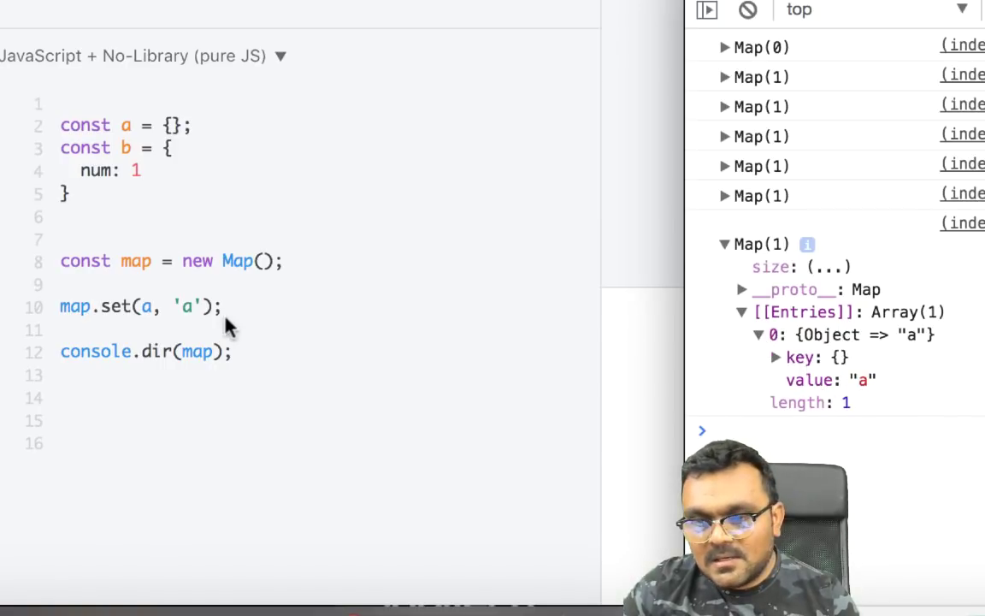
type("map.set(b, 'b');")
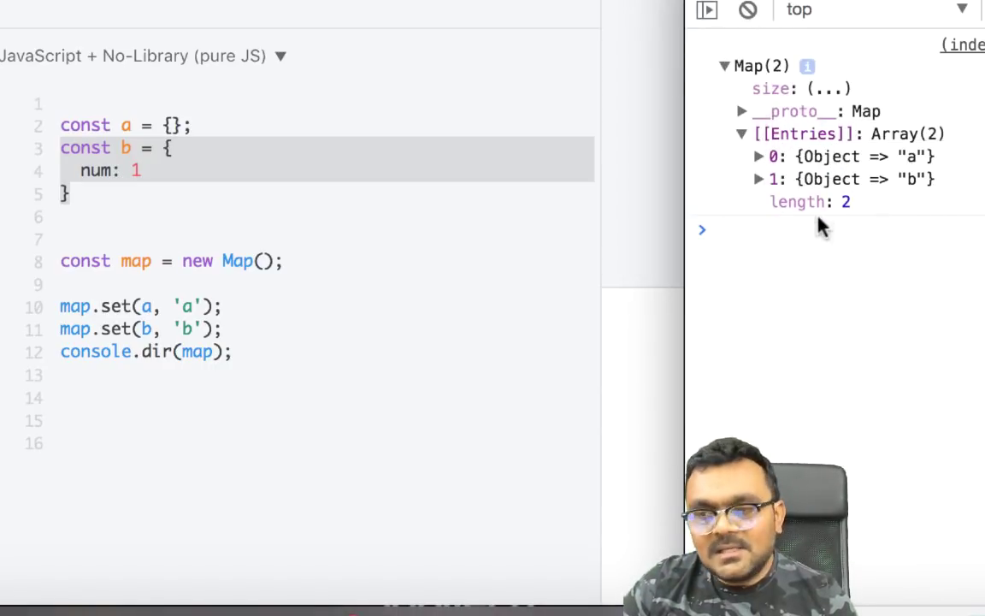
Step: Expand both Map(2) entries, showing keys {} and {num: 1}
left_click(758, 156)
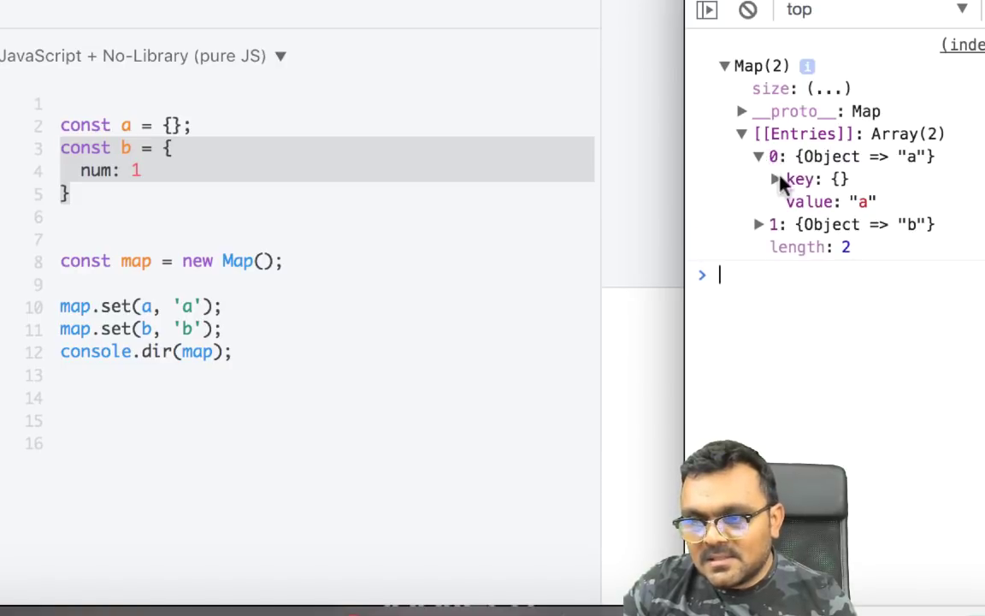
left_click(758, 224)
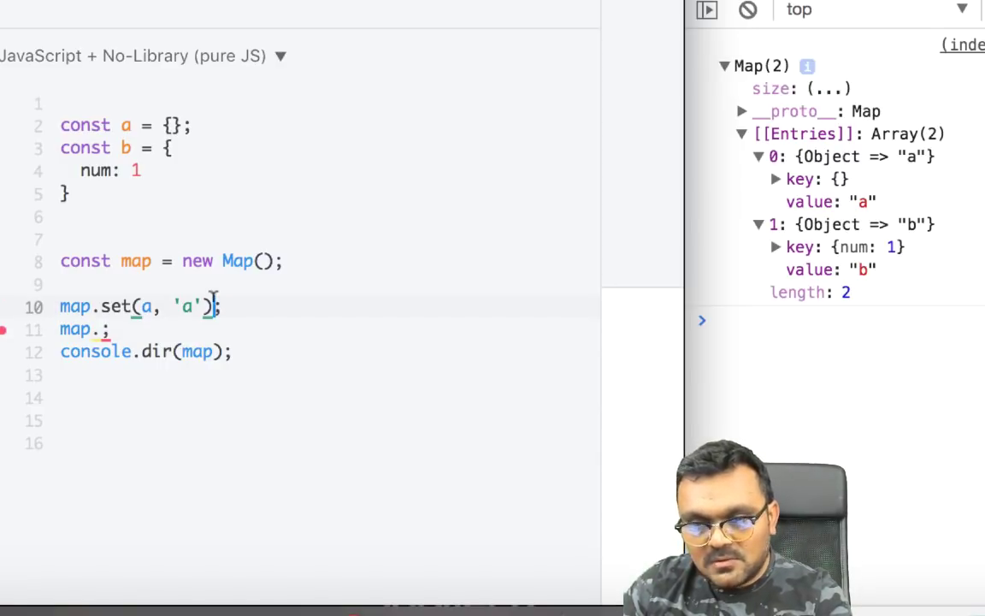
Step: Chain .set(b, 'b') onto line 10, delete the leftover map line, and begin another chained call
type(".set(b, 'b')")
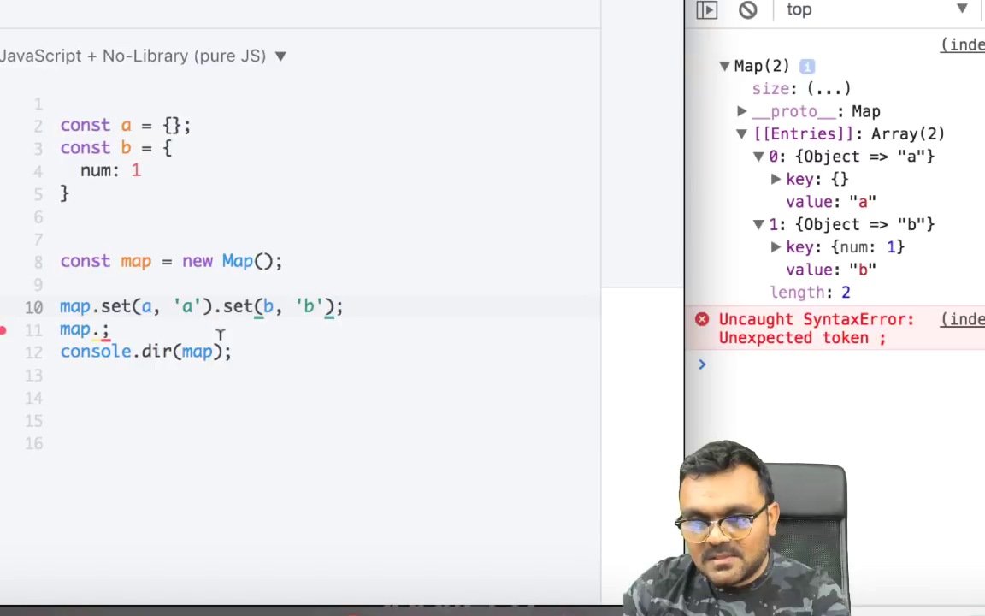
key("Backspace")
type(",")
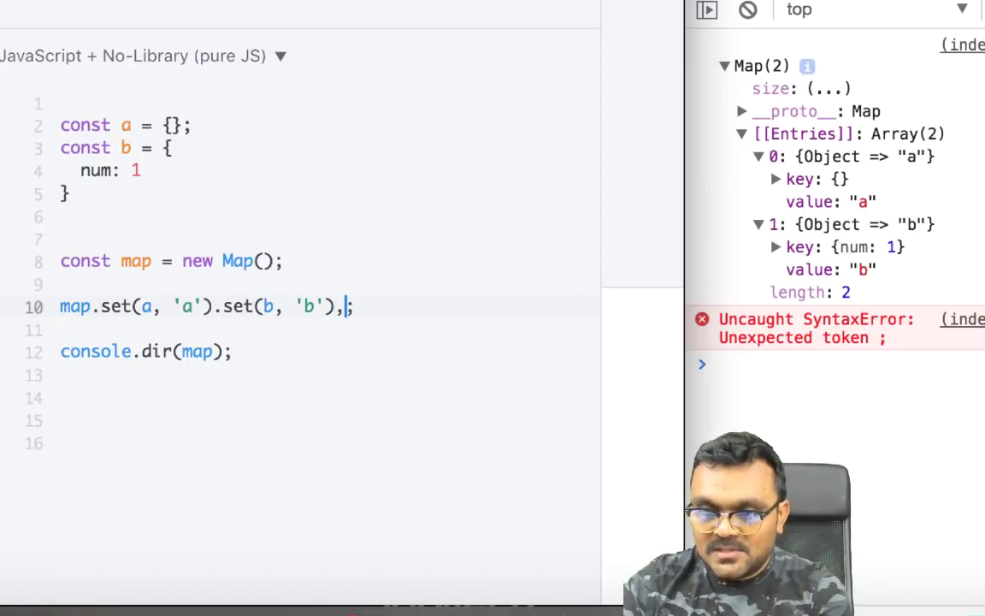
type(".s")
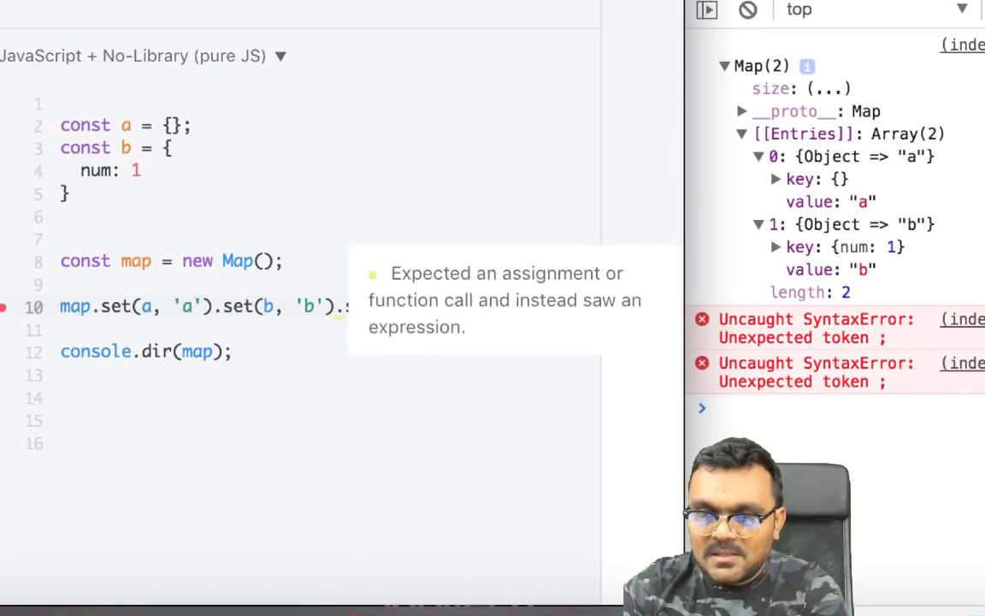
Step: Chain .set(a, 'c') to overwrite a's value and expand the logged Map(2) entry
type(".set(a,")
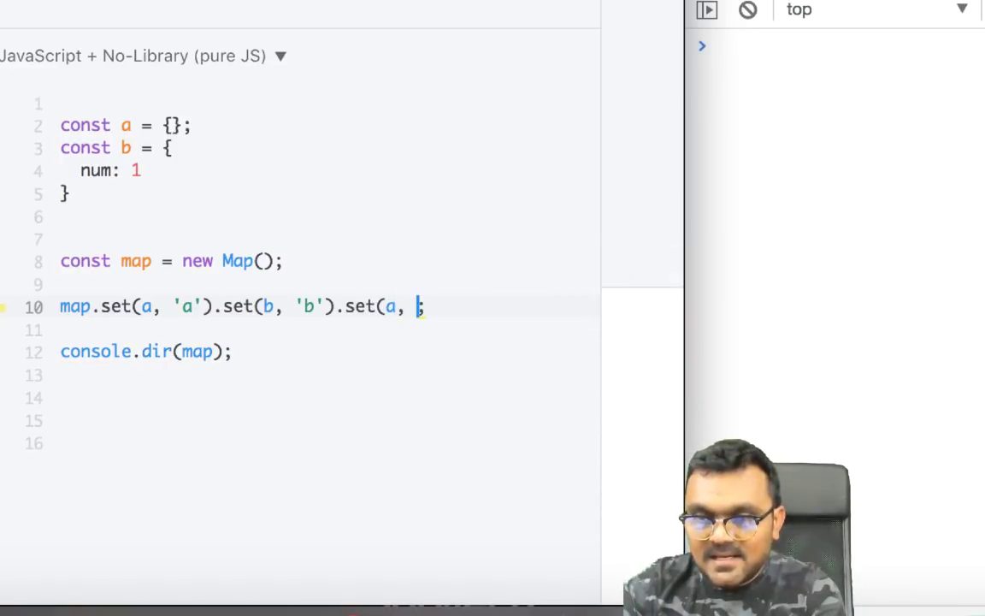
type("'c'")
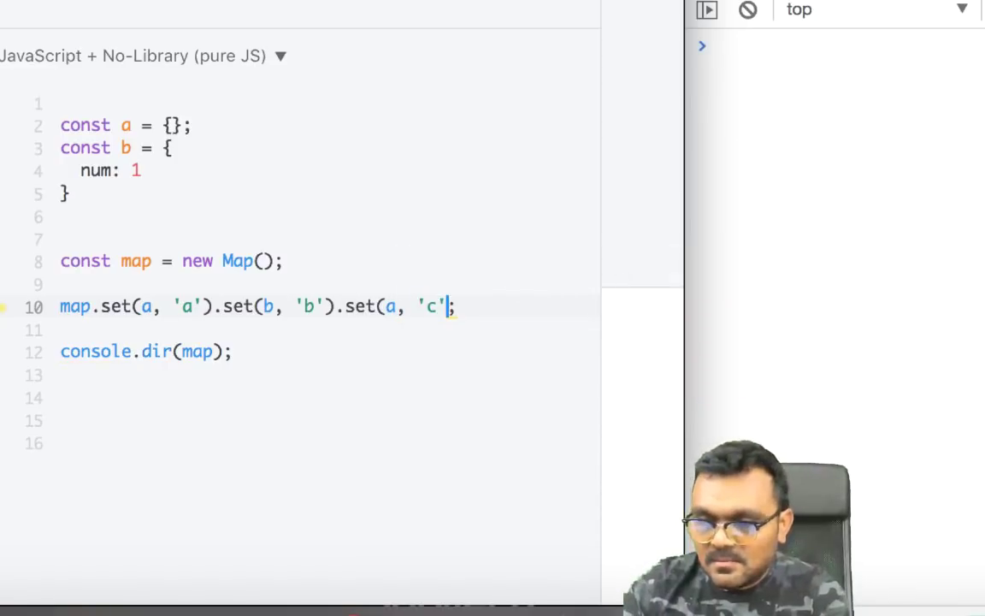
type(")")
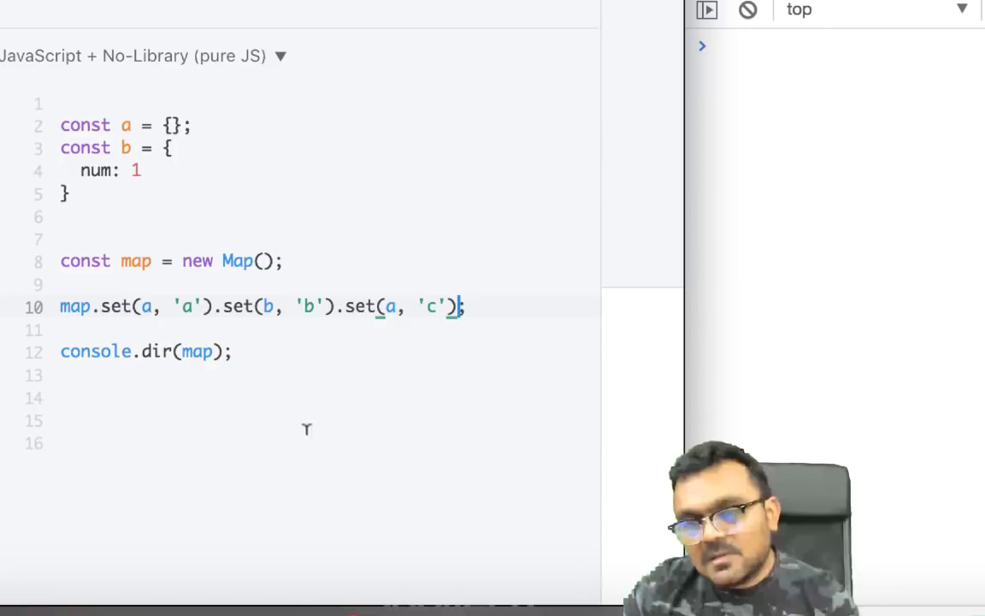
mouse_move(310, 178)
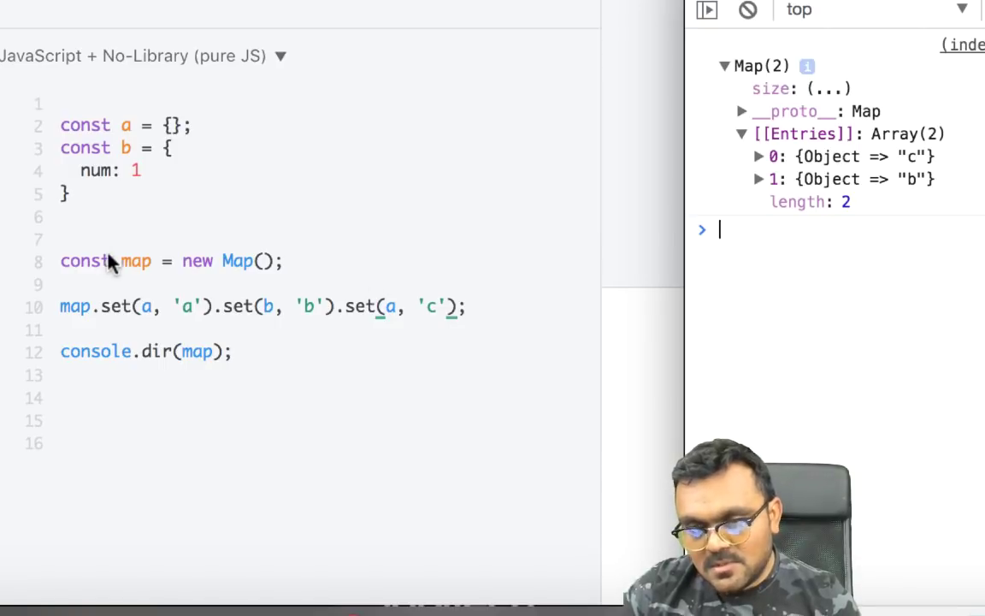
mouse_move(154, 306)
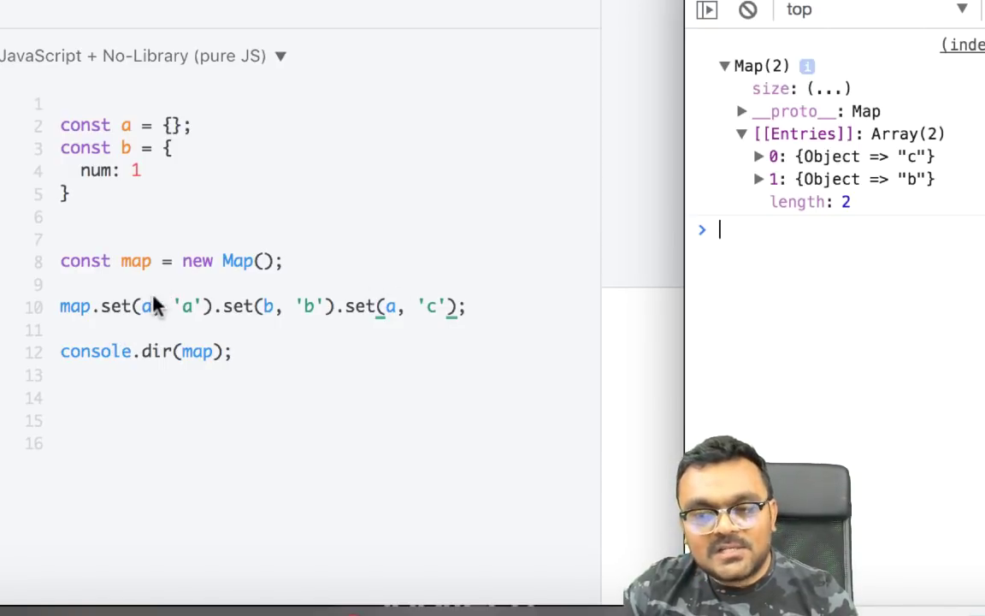
mouse_move(425, 314)
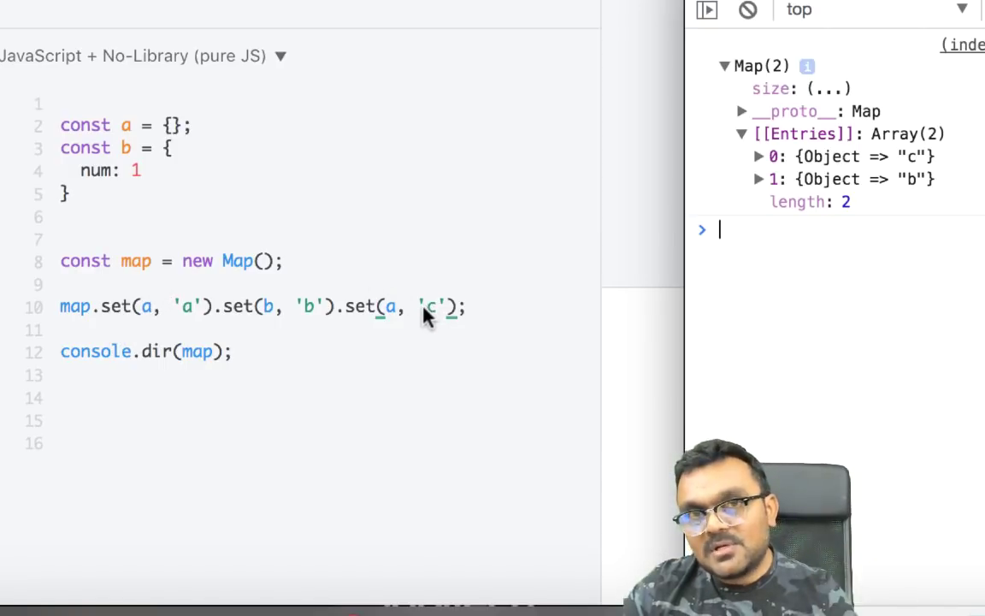
mouse_move(419, 334)
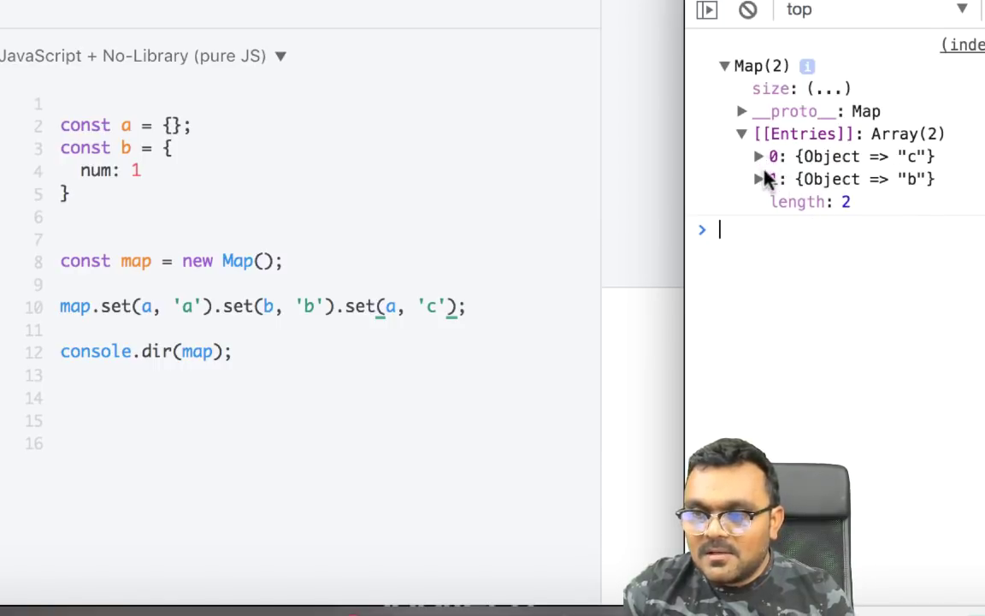
left_click(758, 157)
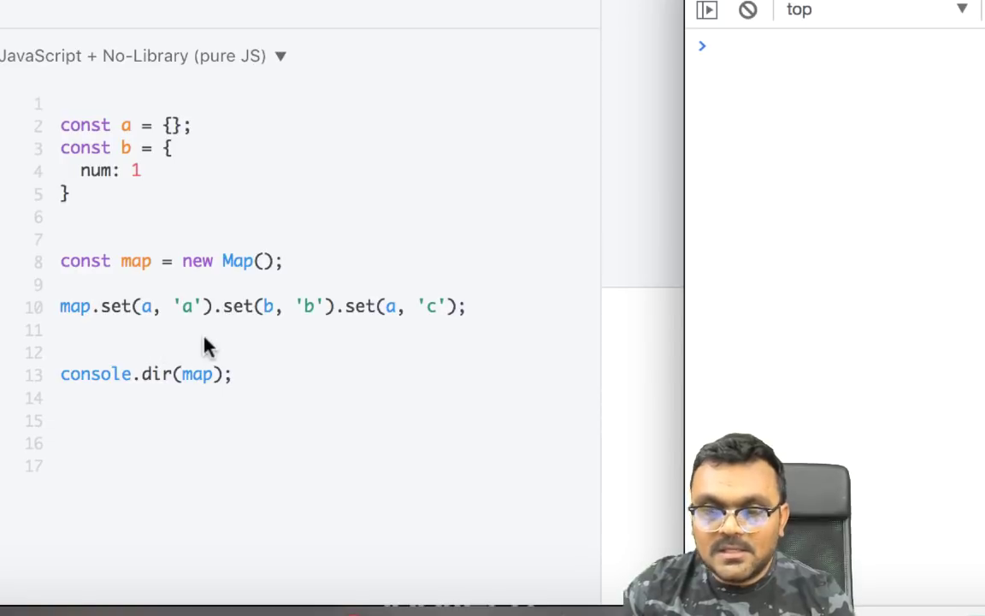
mouse_move(240, 320)
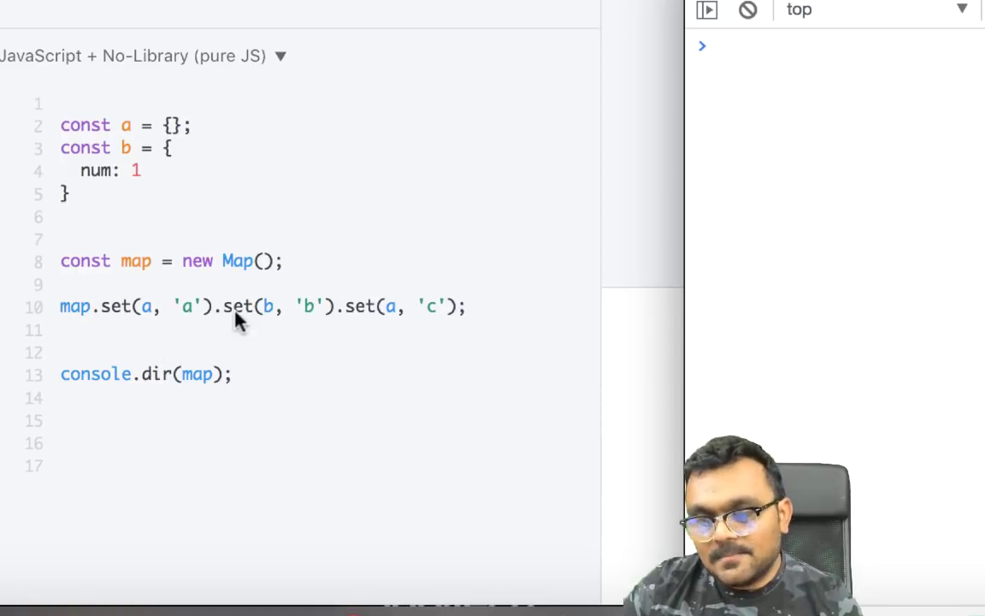
Step: Add map.delete(b); below the set chain and expand the logged Map(1) prototype
left_click(150, 332)
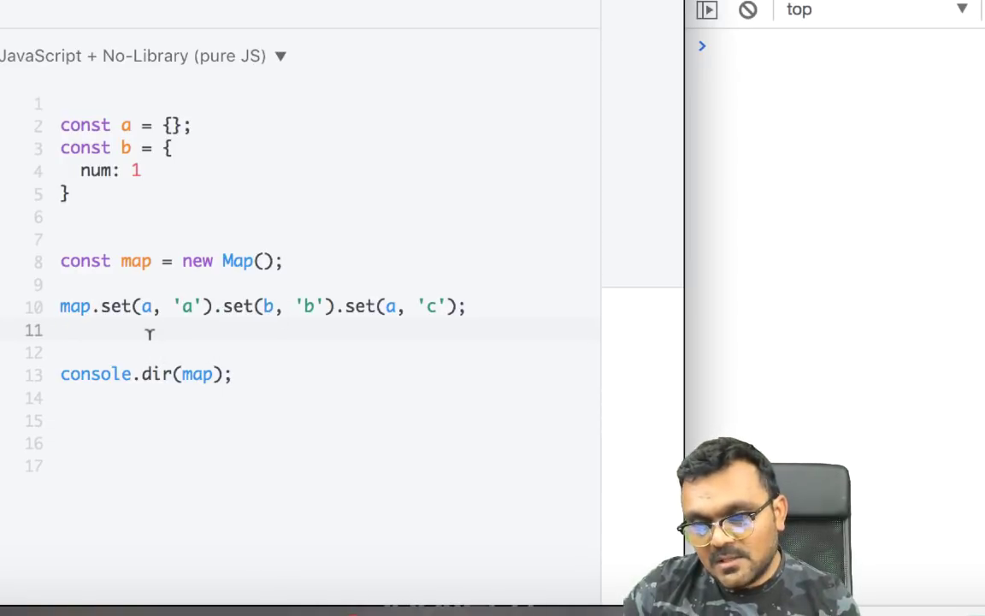
type("map.")
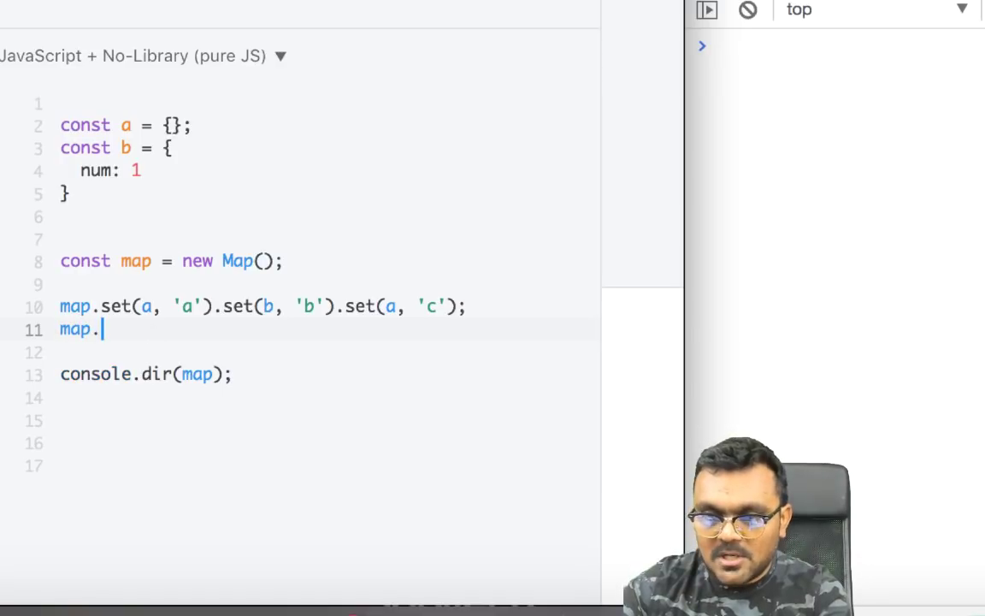
type("delete")
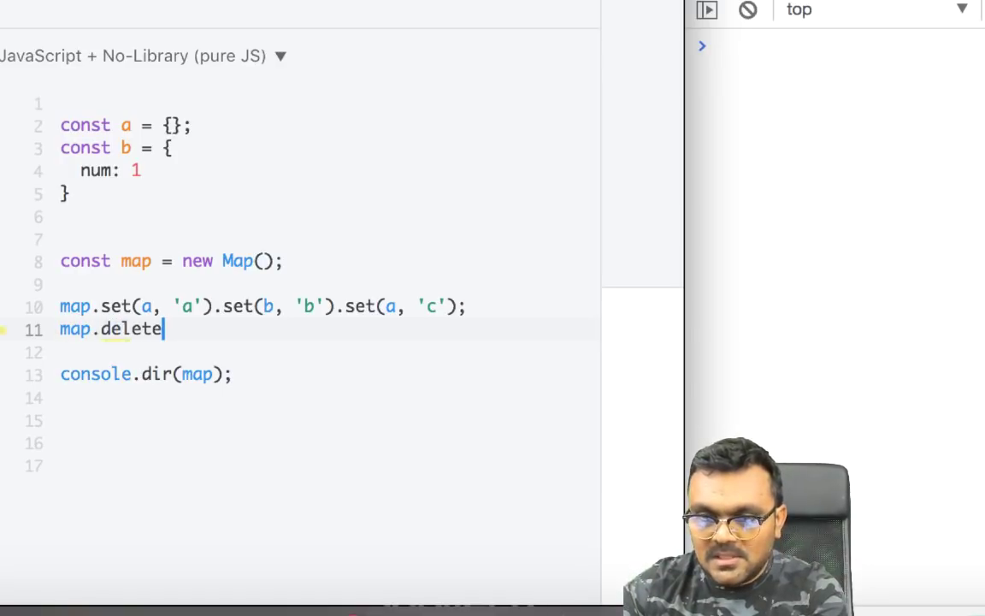
type("(b)")
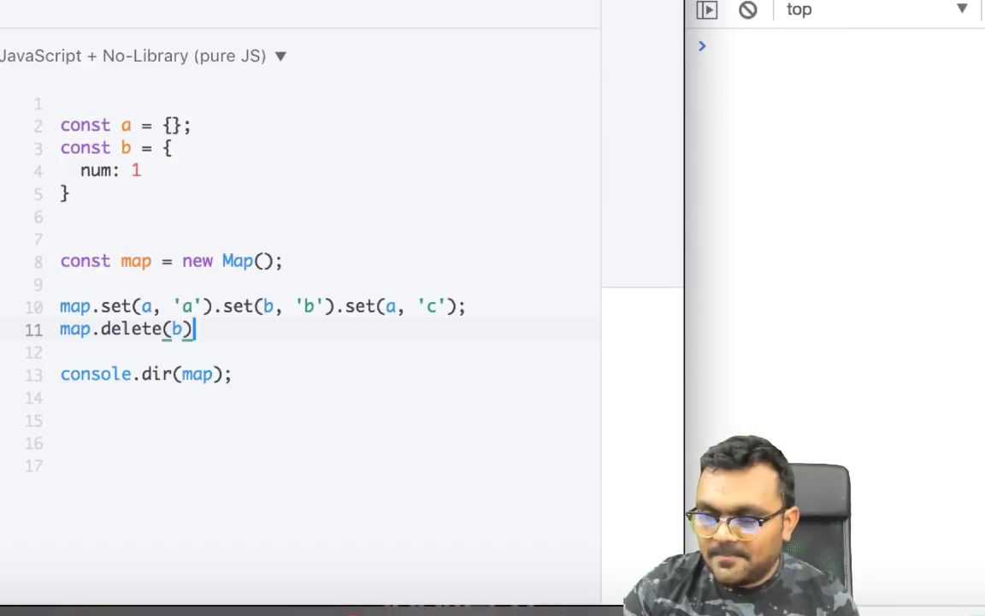
type(";")
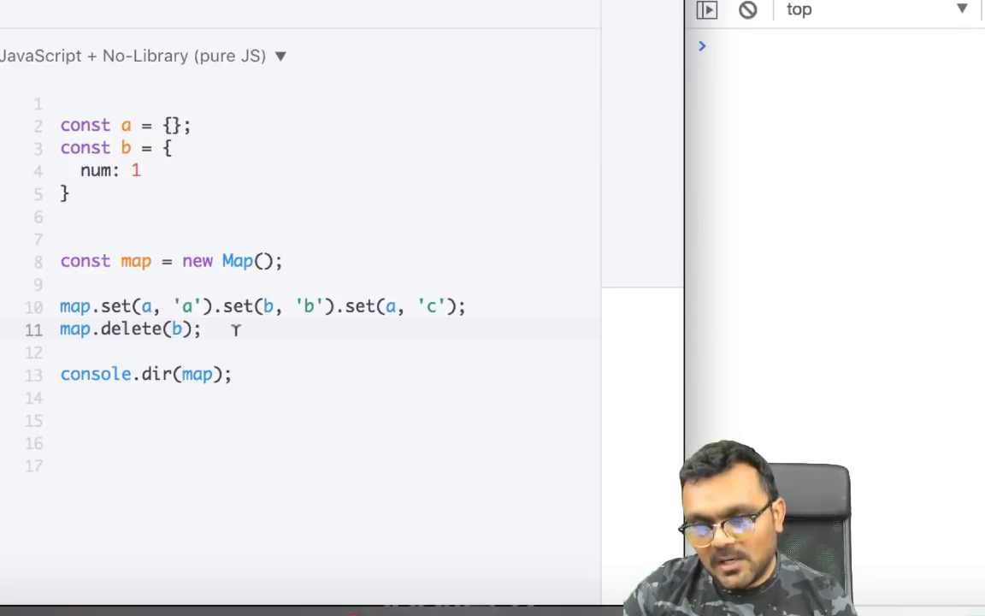
double_click(404, 306)
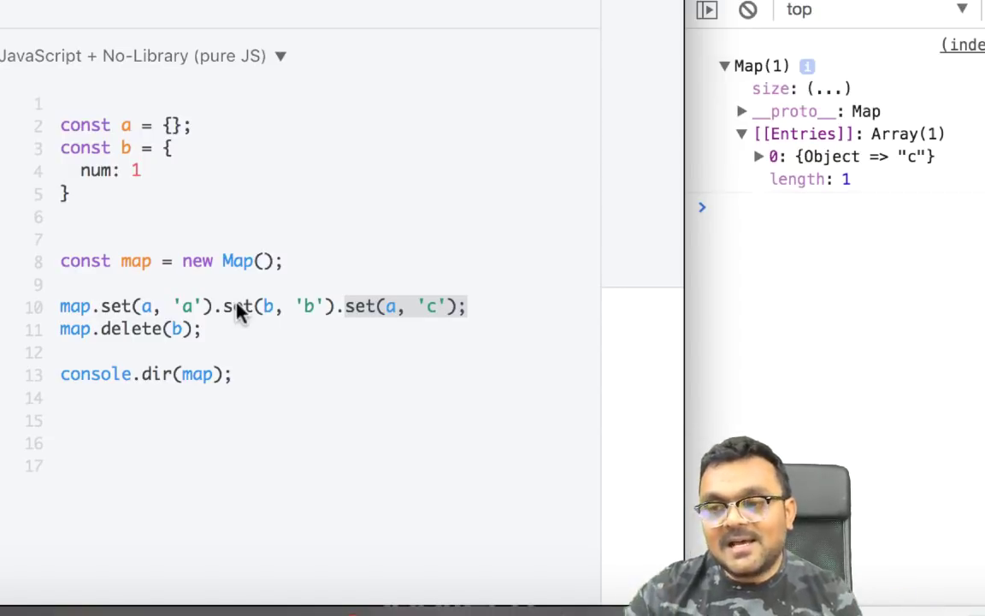
mouse_move(881, 124)
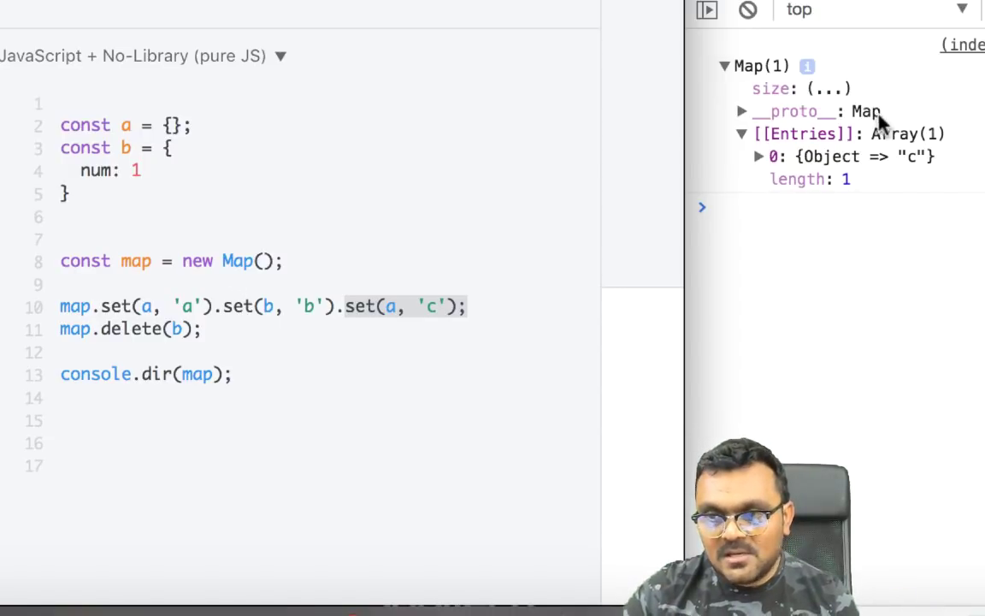
left_click(743, 111)
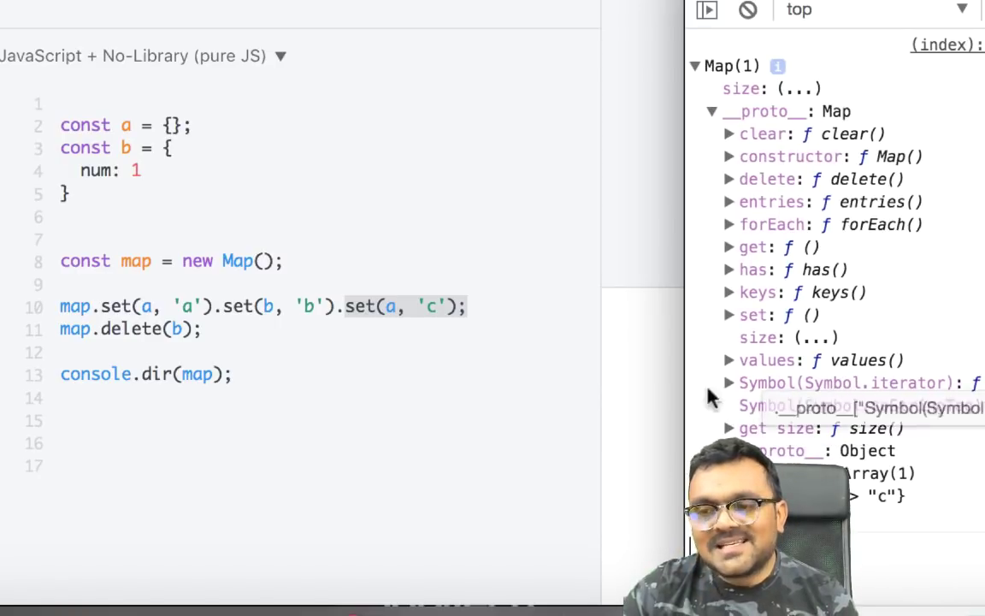
mouse_move(662, 462)
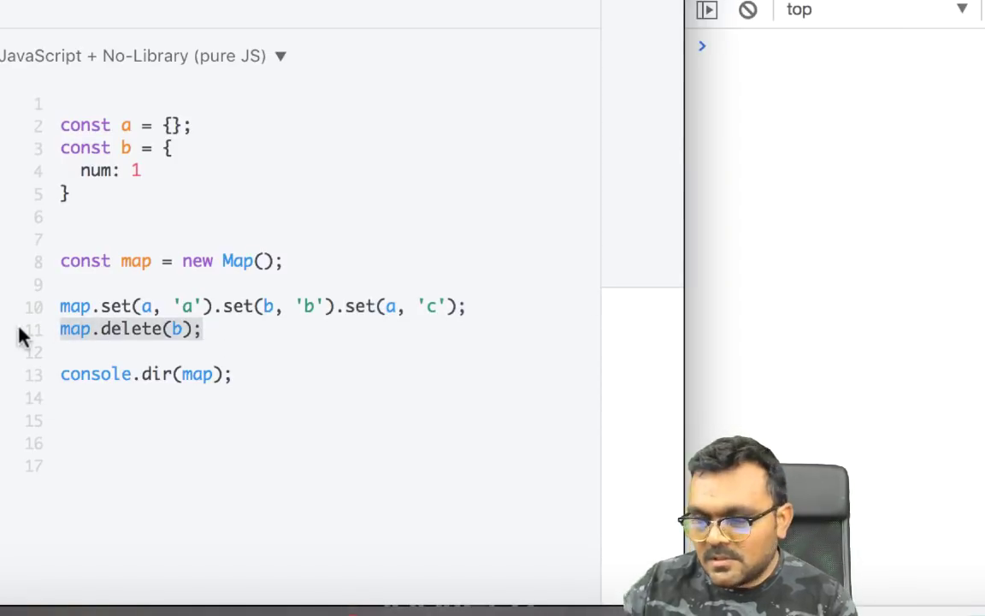
Step: Replace map.delete with a for...of loop logging key and value, and comment out console.dir
type("for(let [key,")
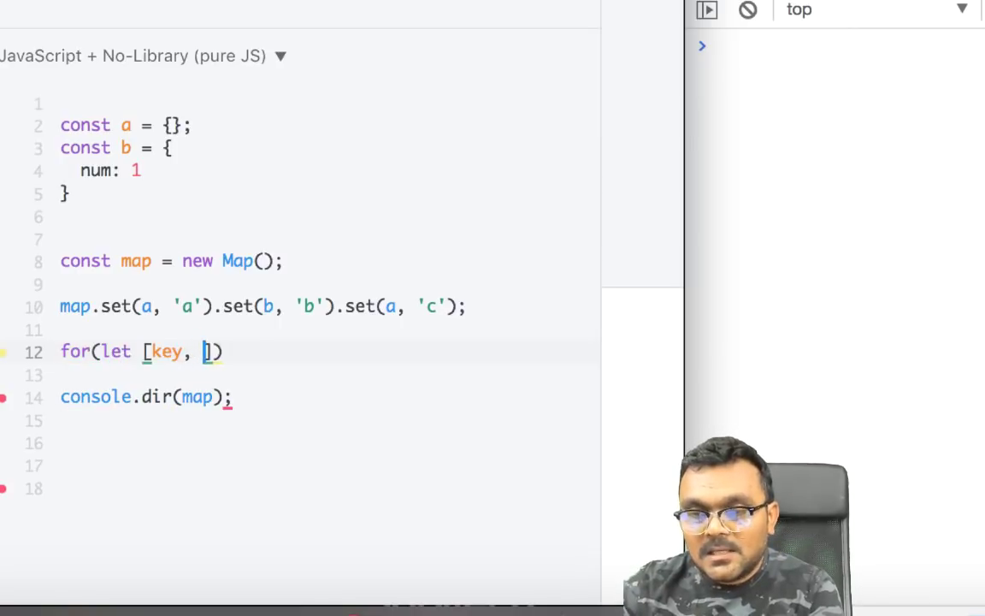
type("value] of map.e")
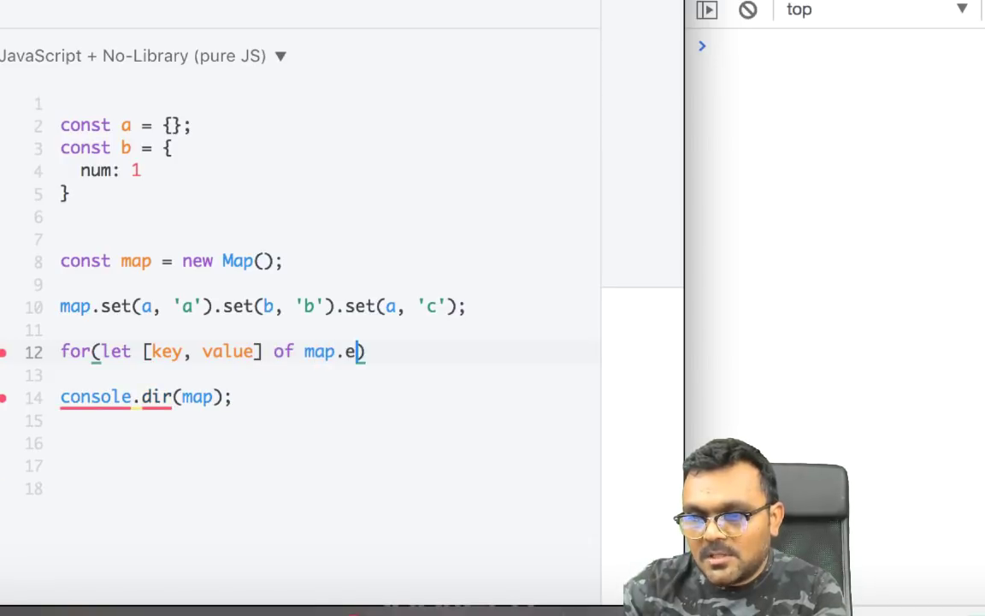
type("ntries()){")
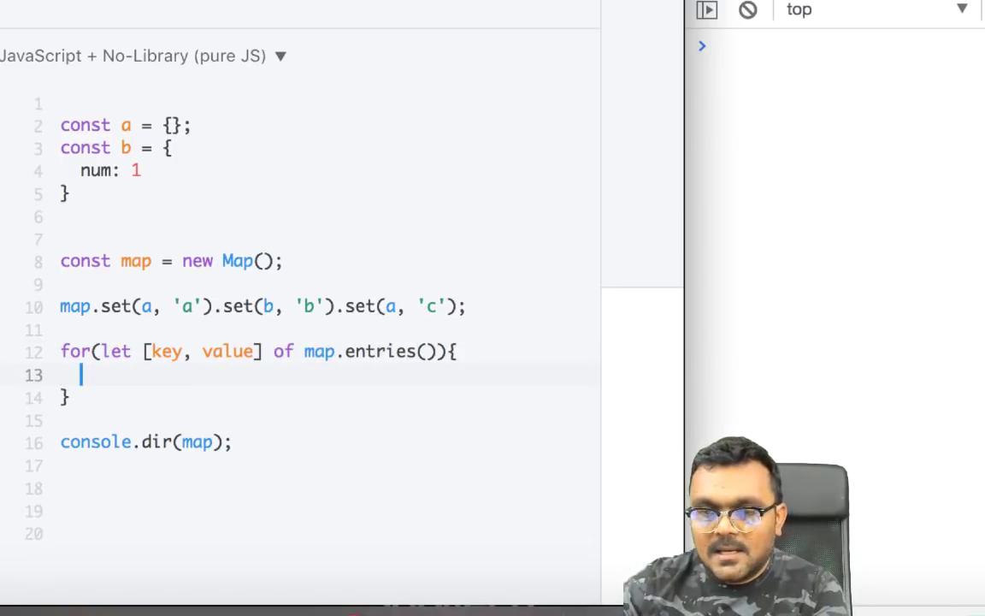
type("consolel")
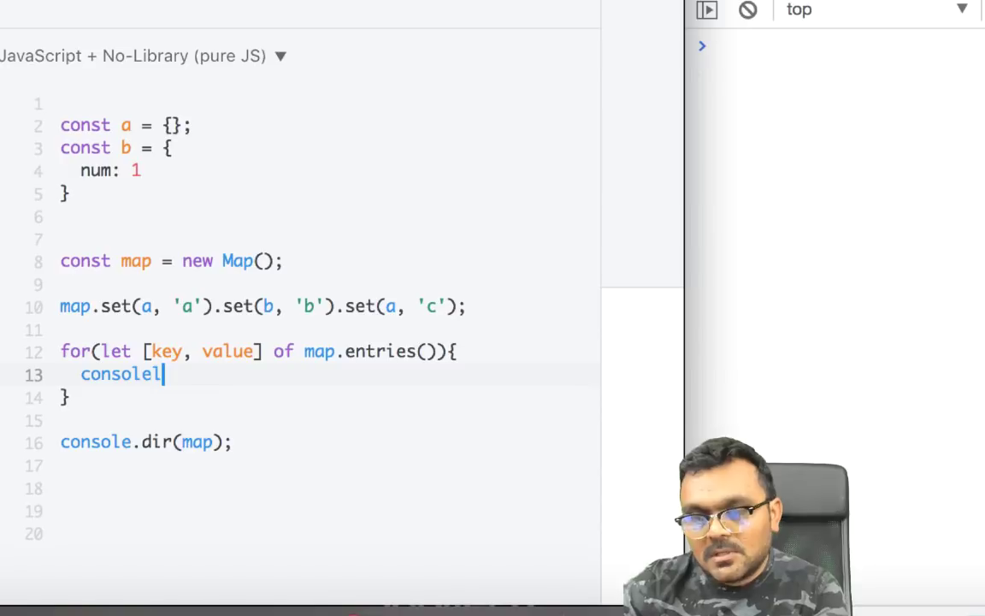
type(".log(key, value)")
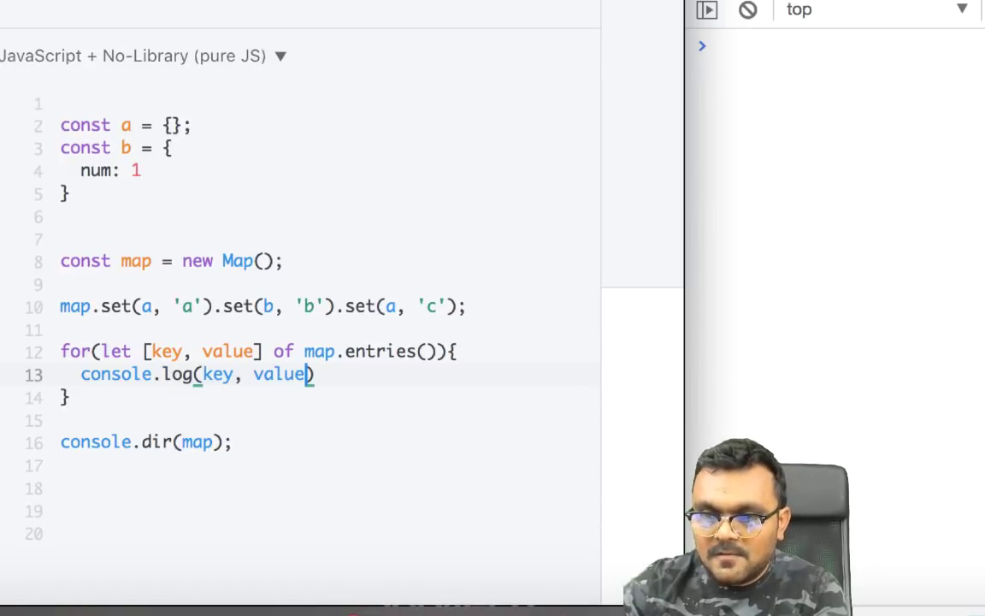
type(";")
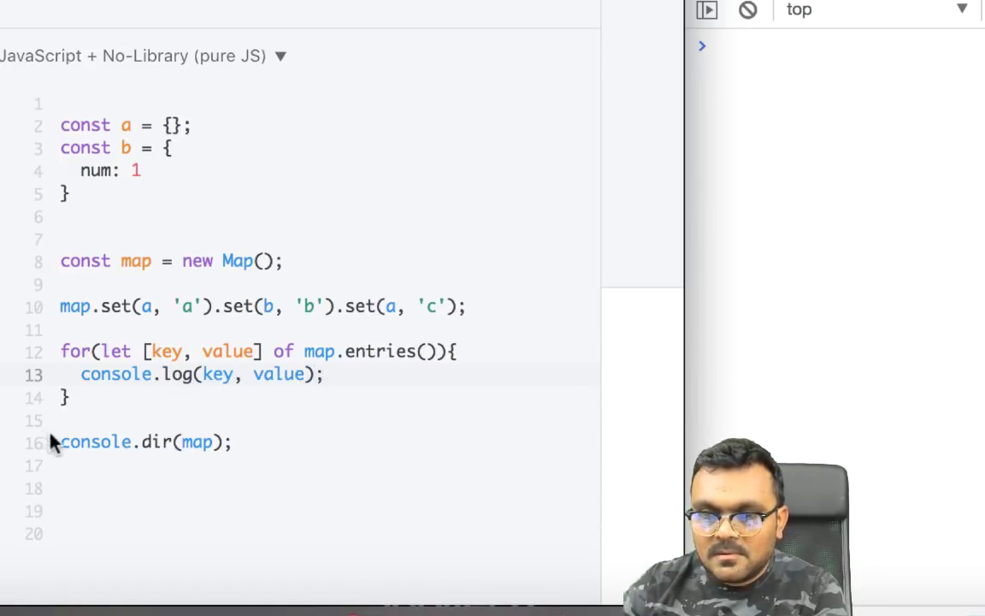
type("//")
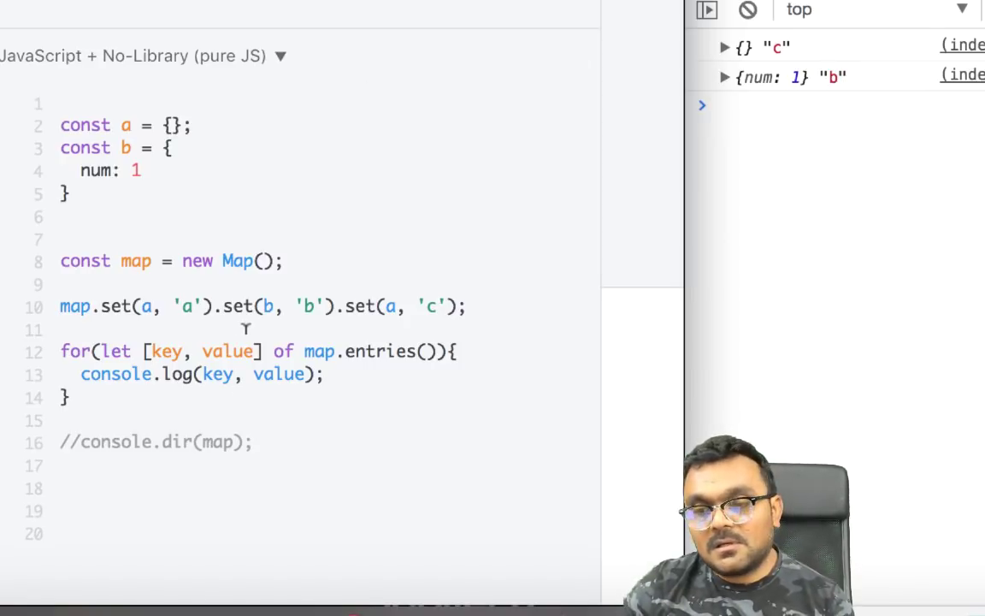
mouse_move(256, 386)
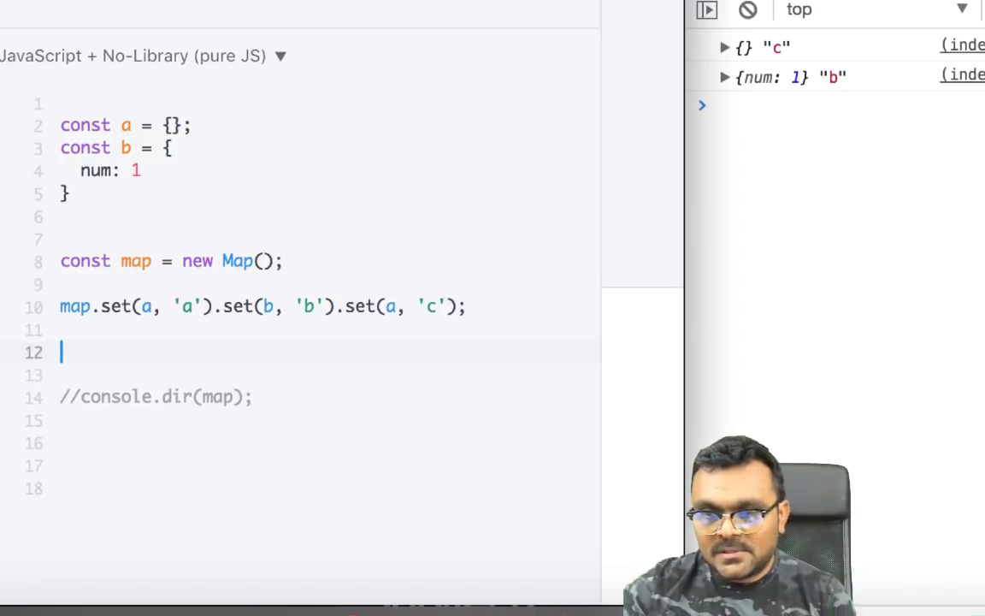
type("const")
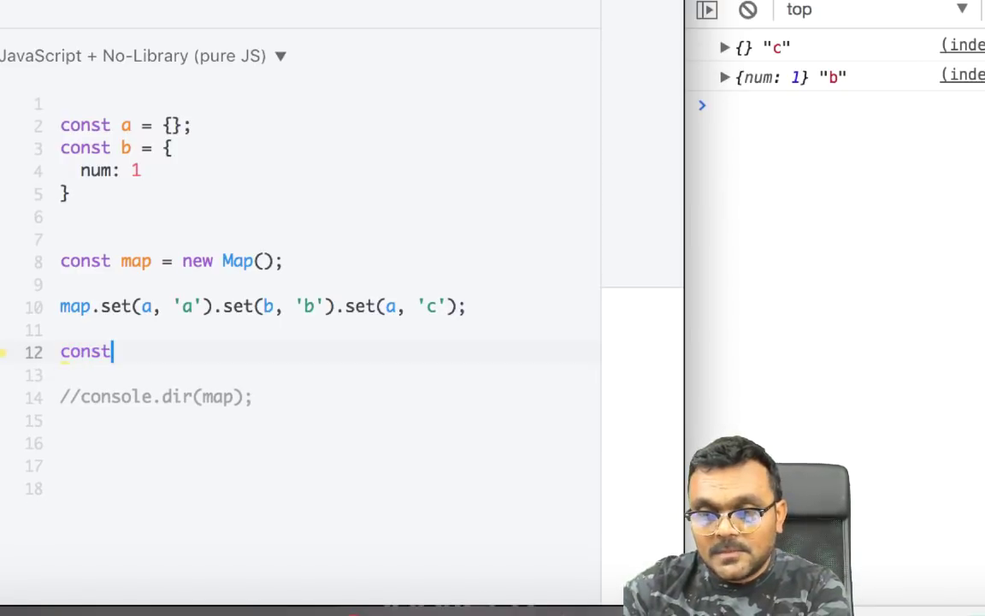
Step: Spread the map into const ary = [...map] and inspect the logged 2D pairs array
type("ary")
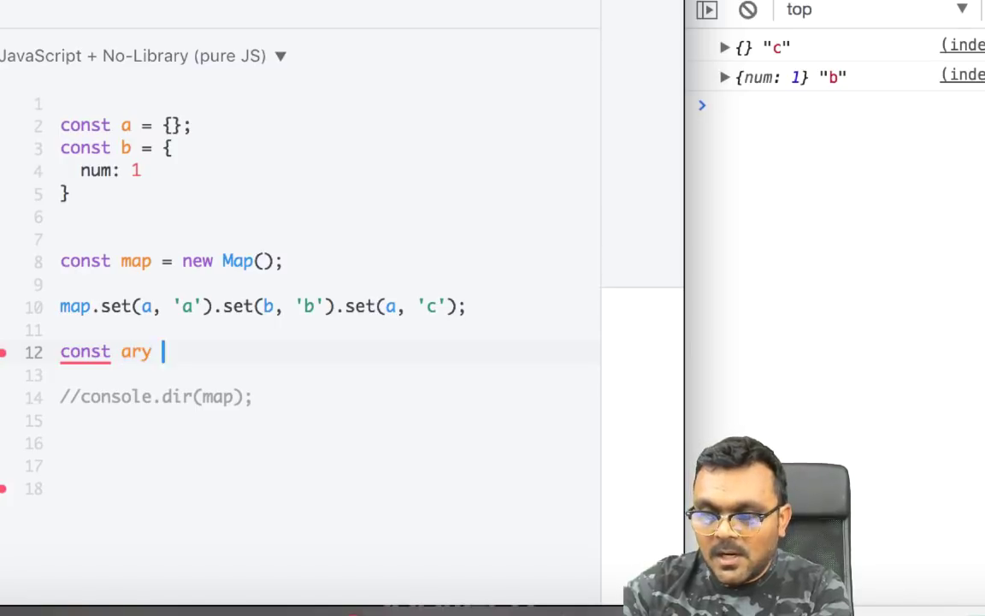
type("= [.")
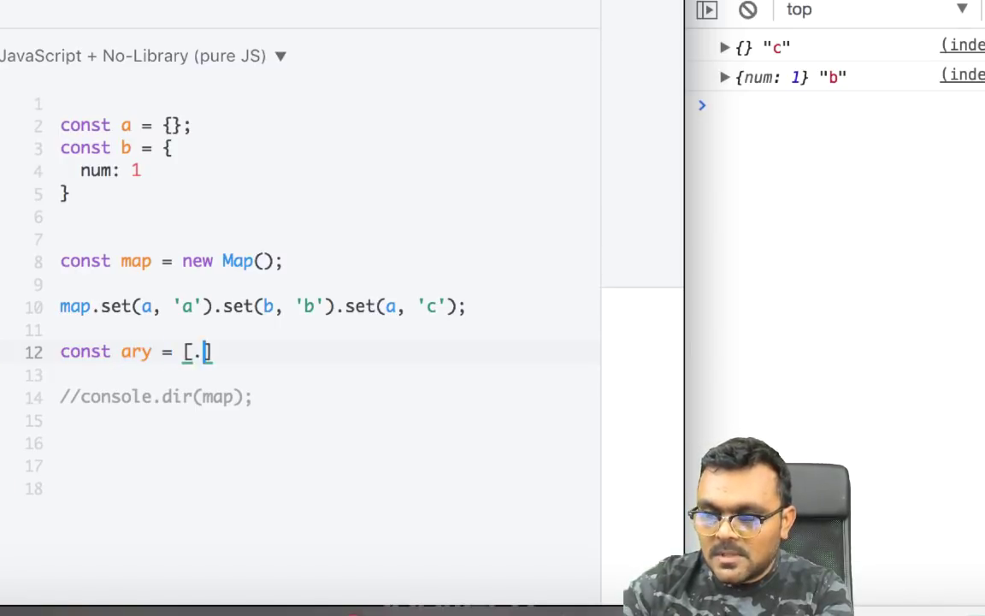
type("...")
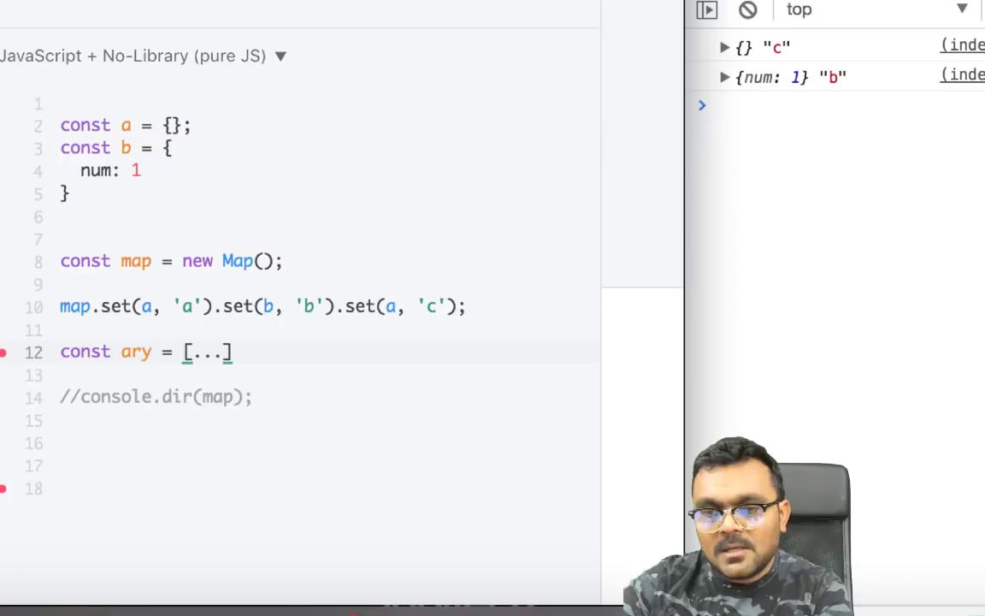
type("map")
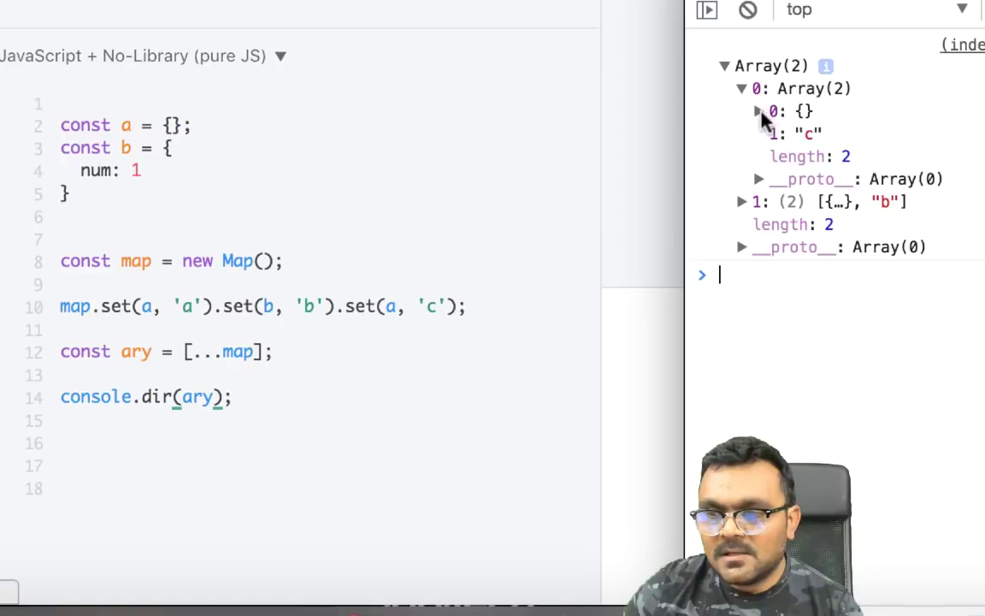
mouse_move(780, 89)
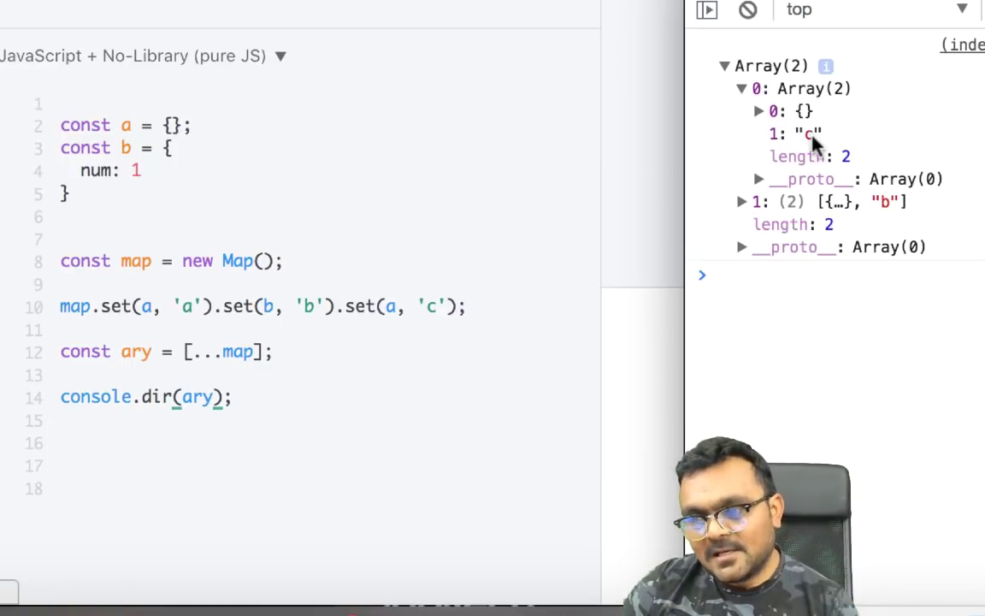
left_click(742, 201)
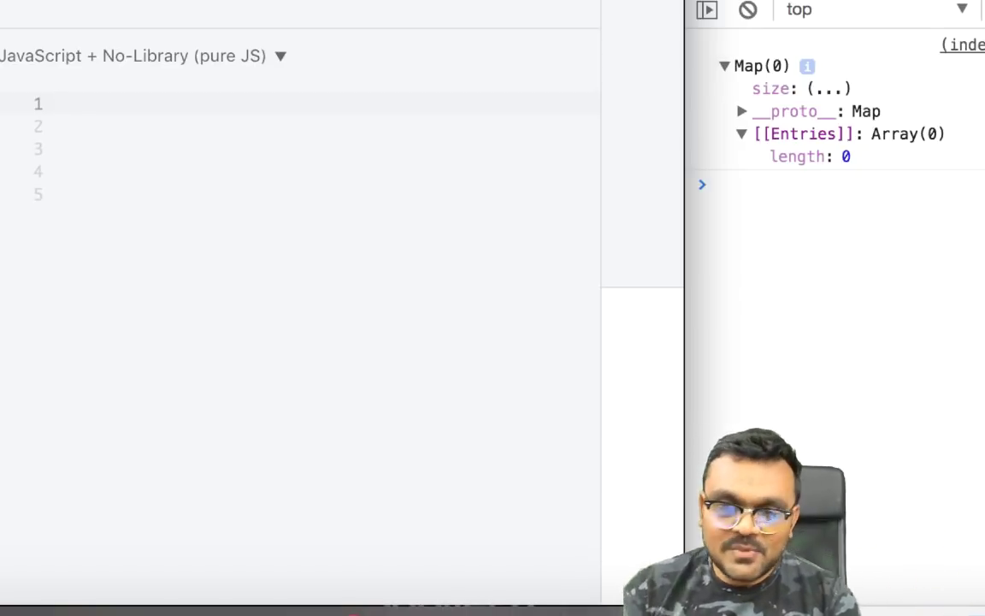
Step: Write a block declaring let x = {a:[1,2]}
type("{}")
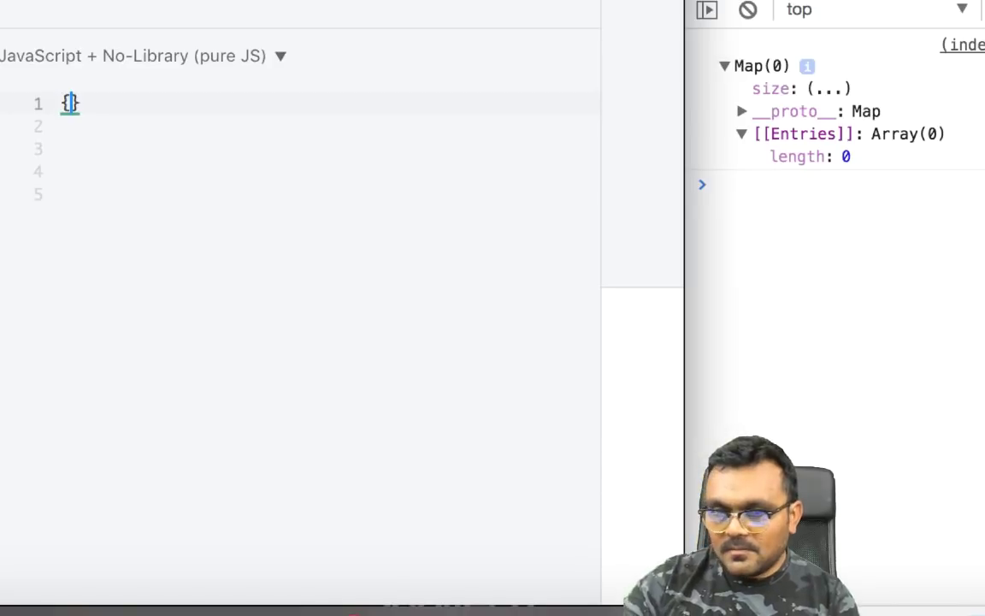
key("Enter")
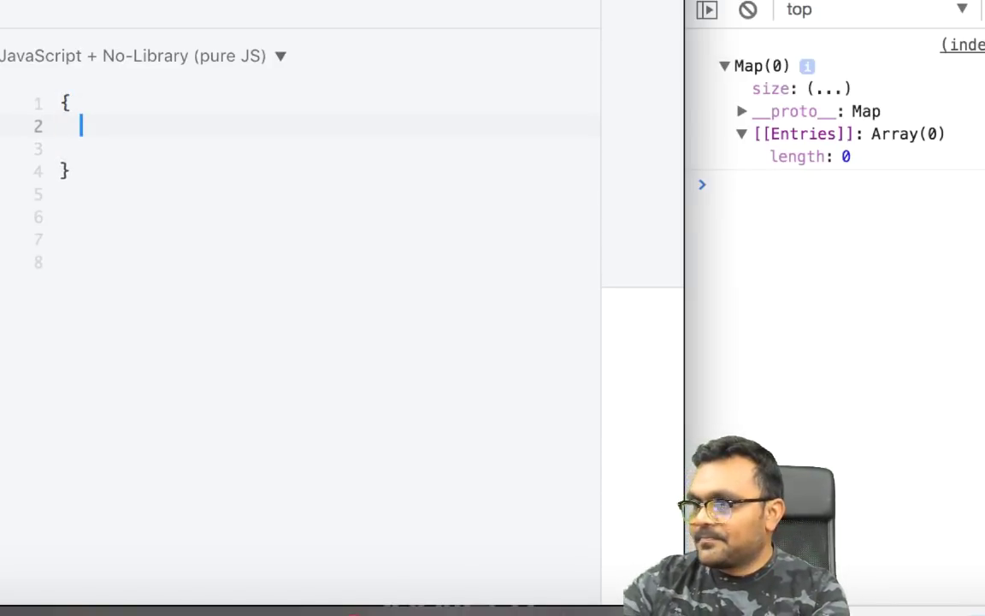
type("let x =")
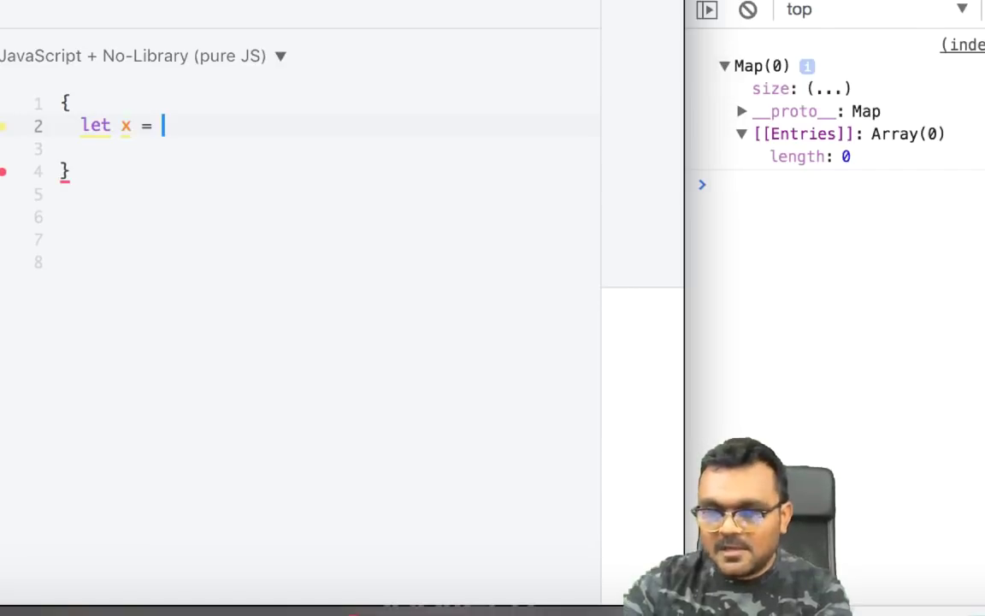
type("{")
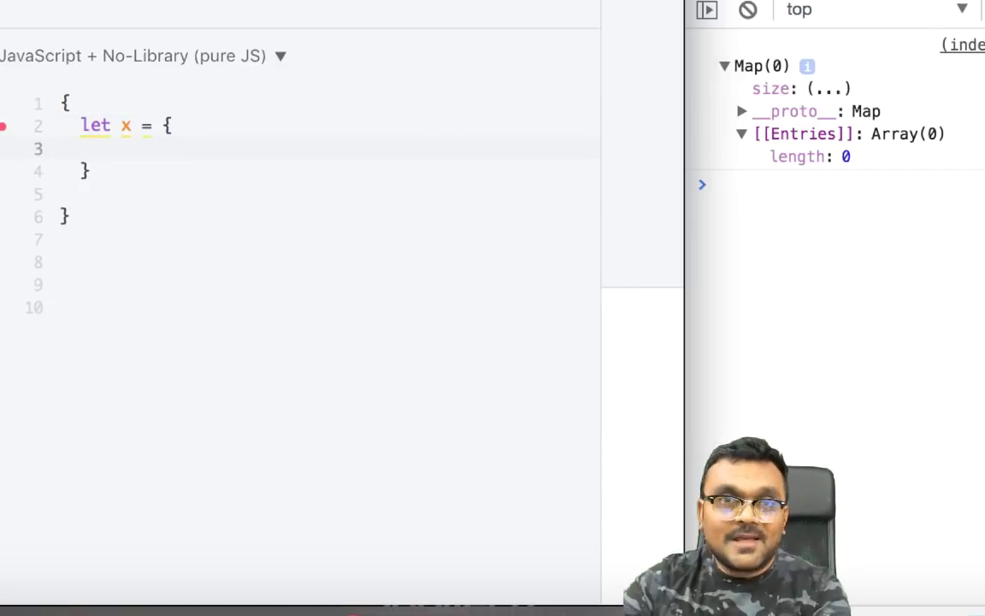
type("a:[1,2]")
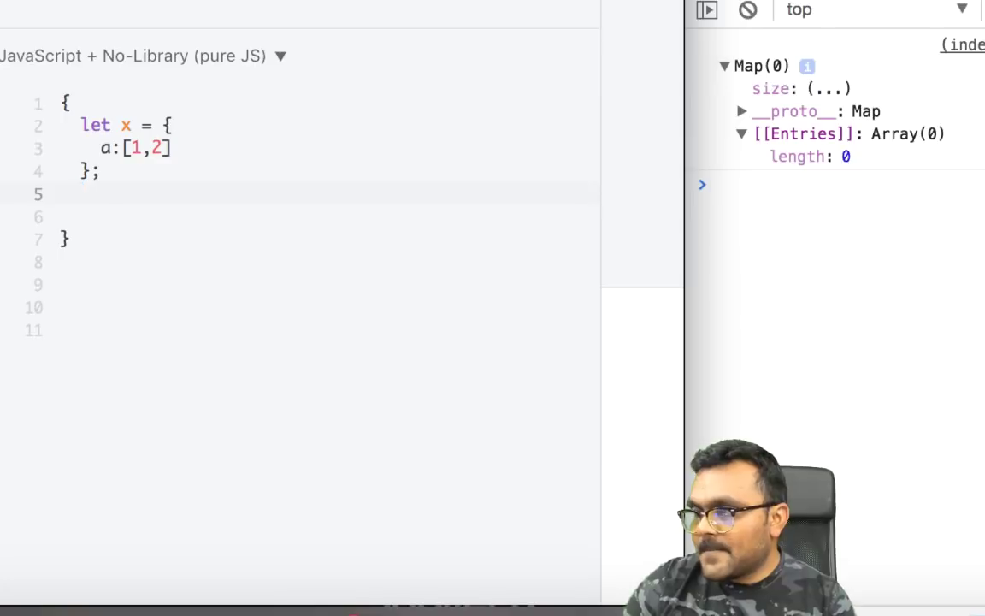
Step: Create var map = new Map() and set x as a key with value 'something'
type("var")
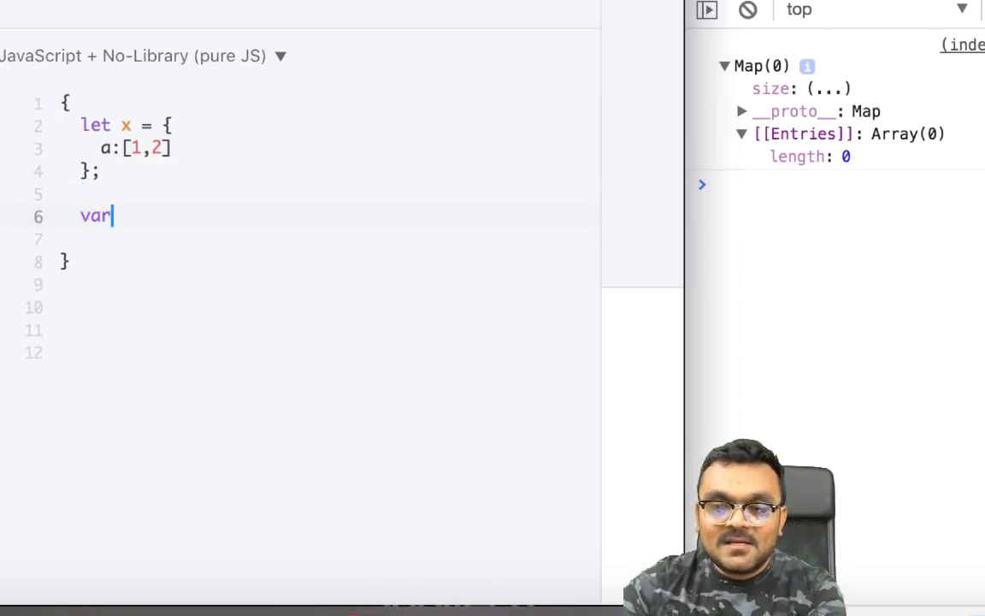
type("map")
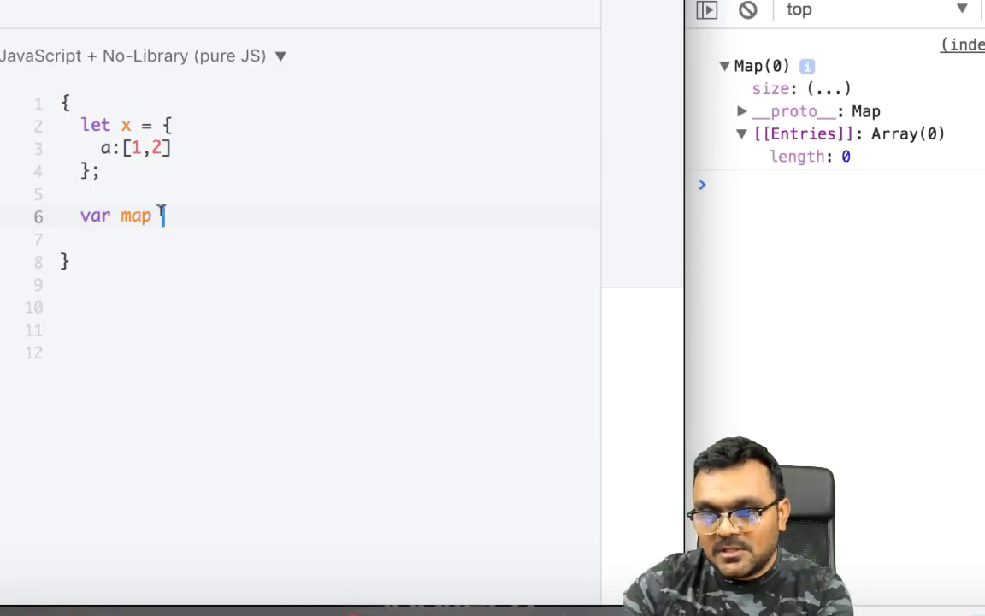
type("= new")
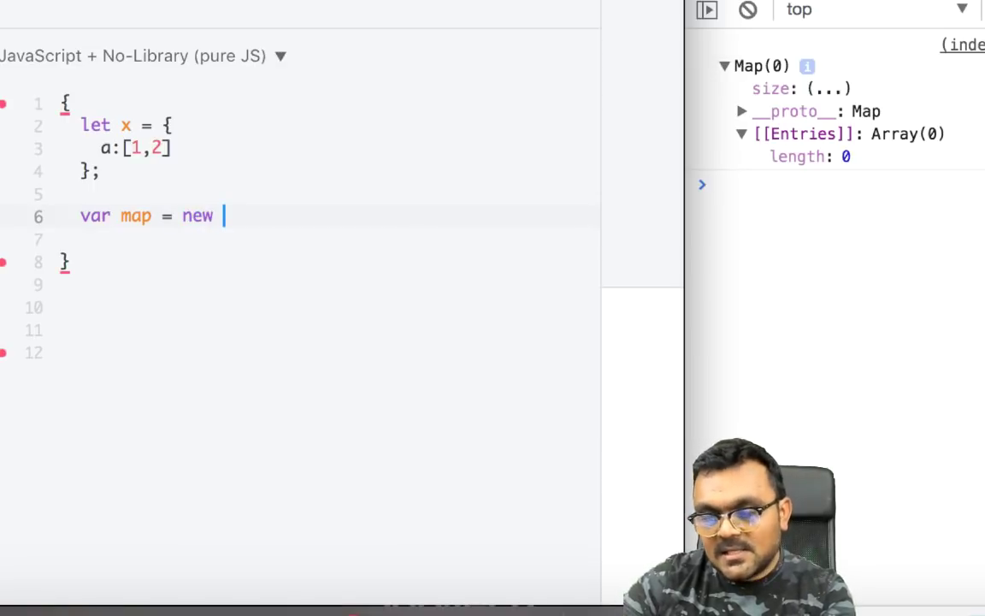
type("Map()")
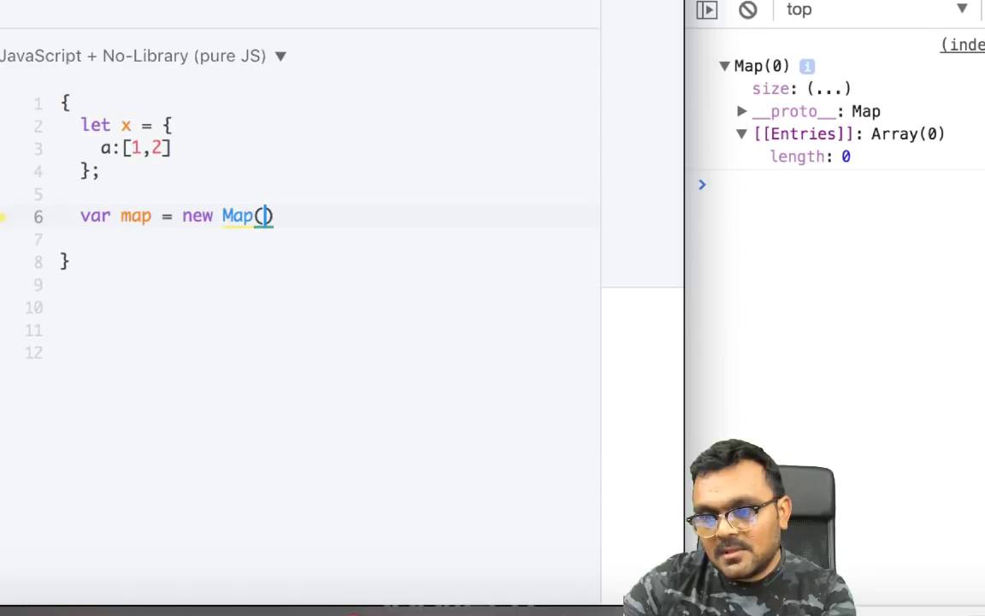
type(";")
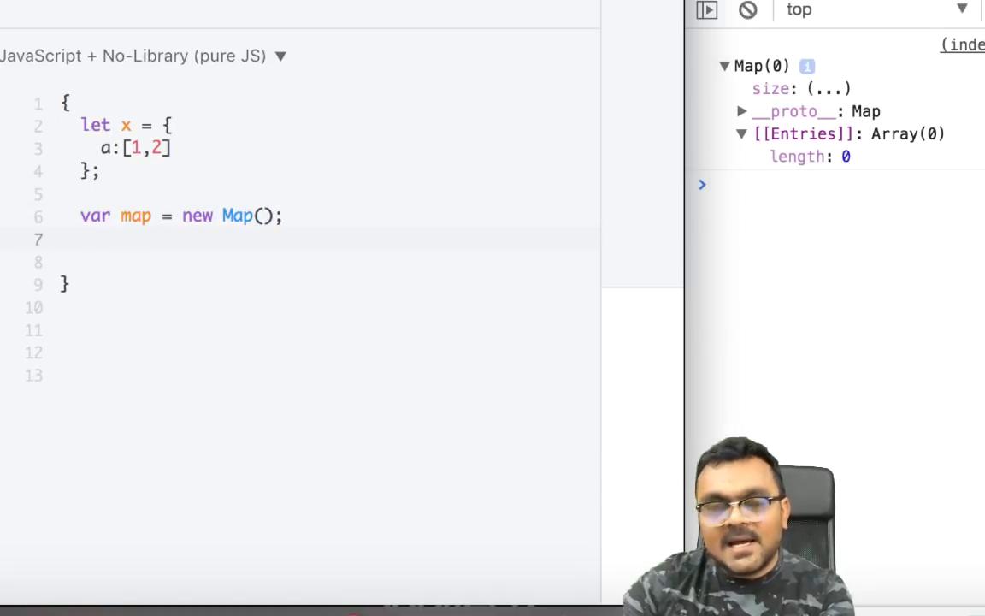
type("map")
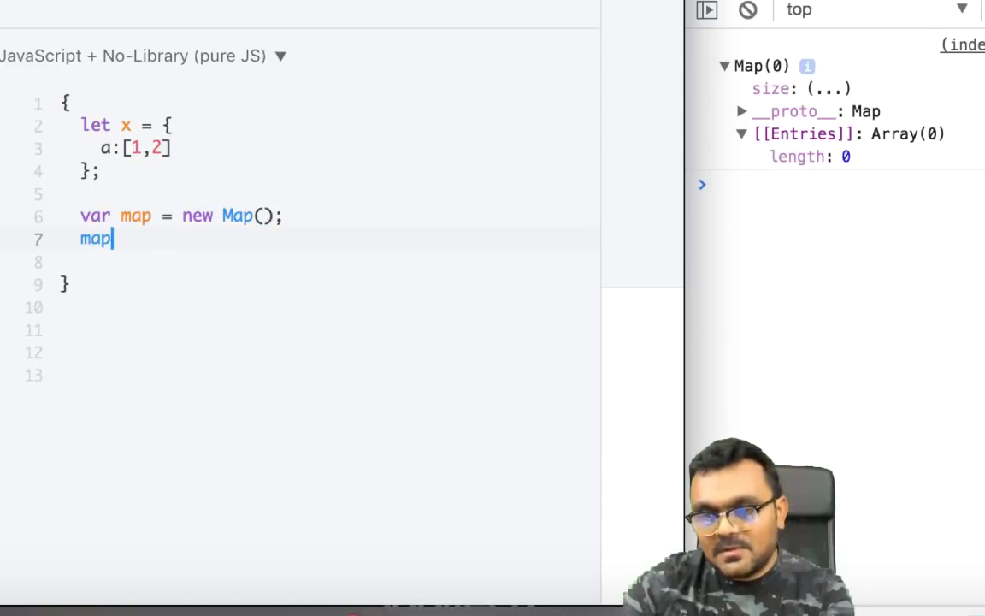
type(".set")
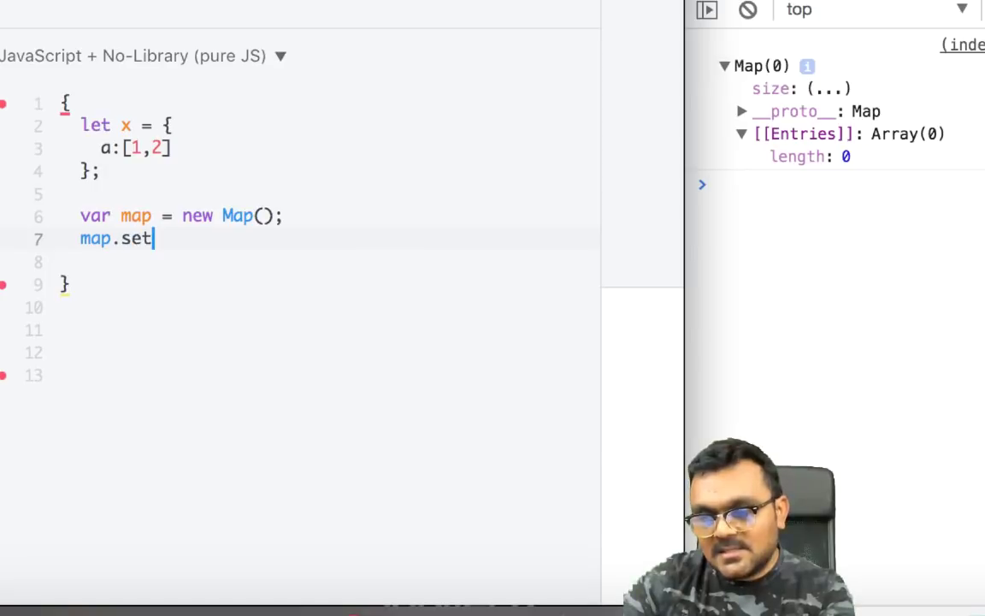
type("(x)")
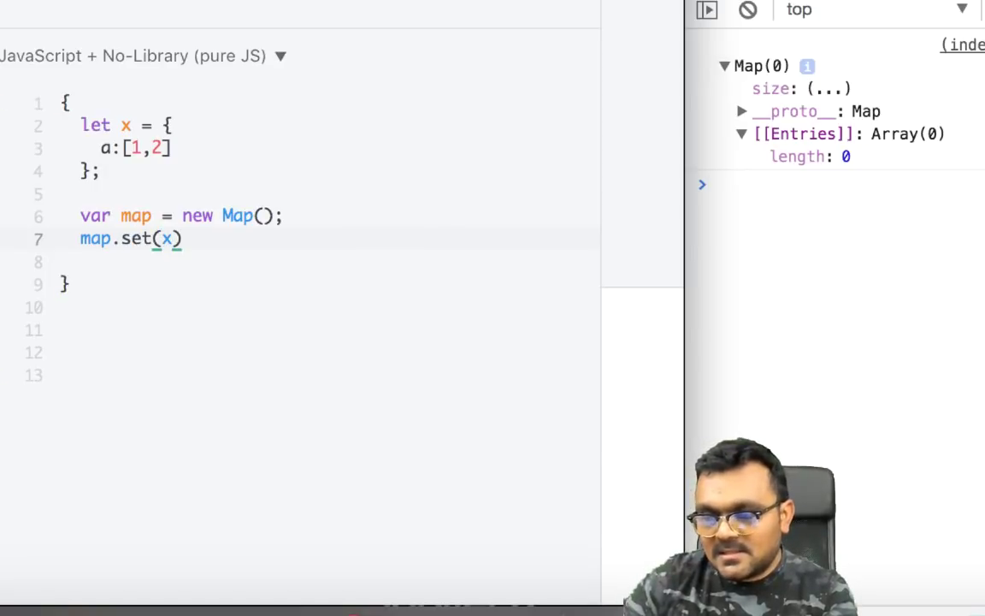
type(", 'some'")
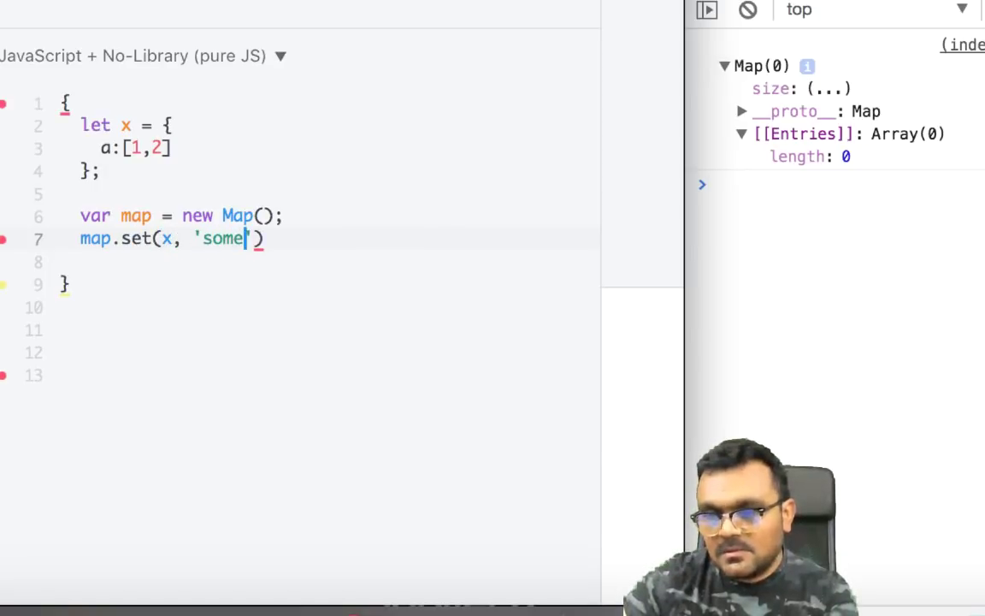
type("thing")
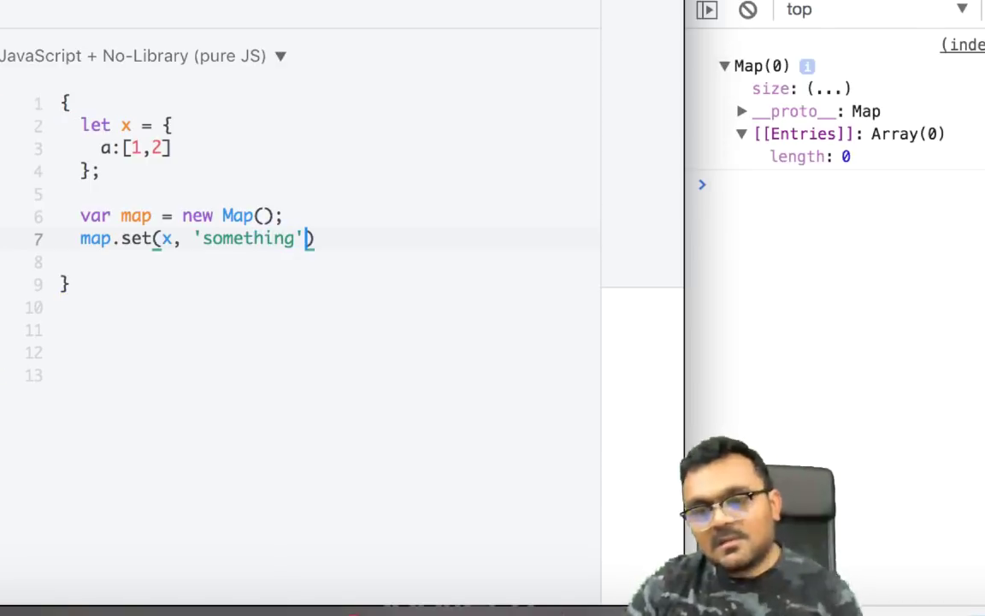
type(";")
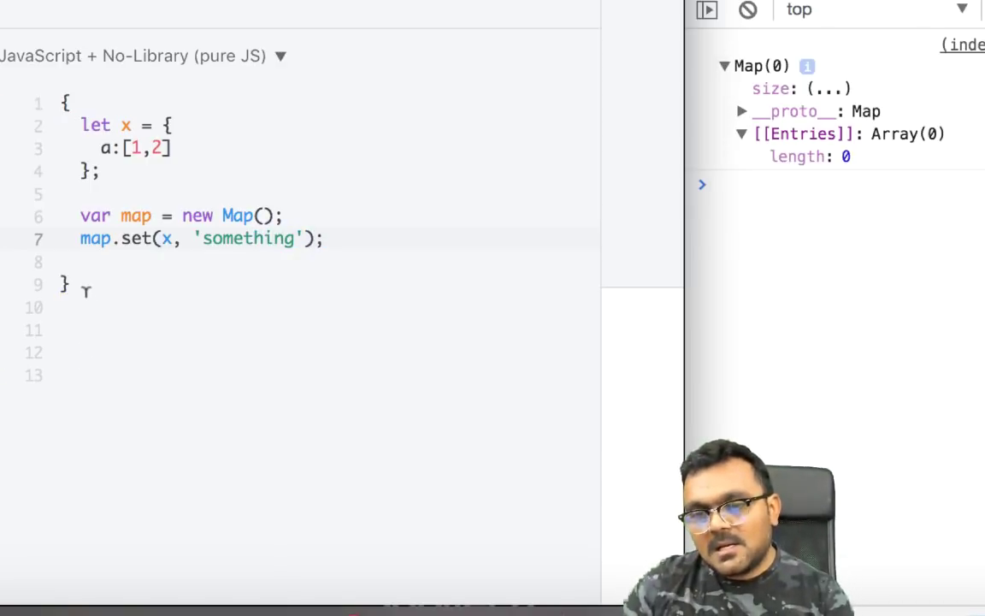
Step: Add console.log(map) and run the script
type("xon")
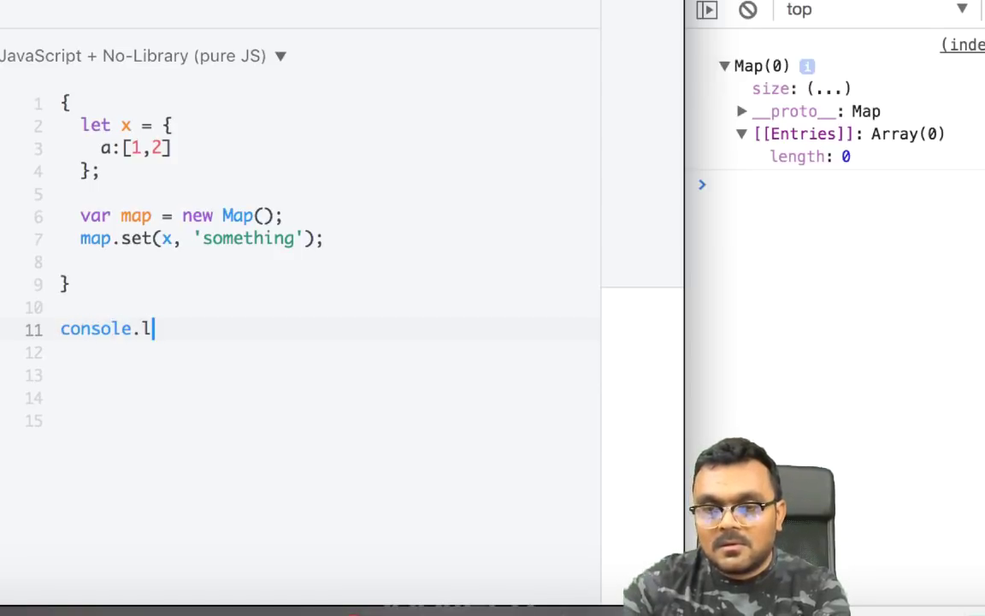
type("og(map")
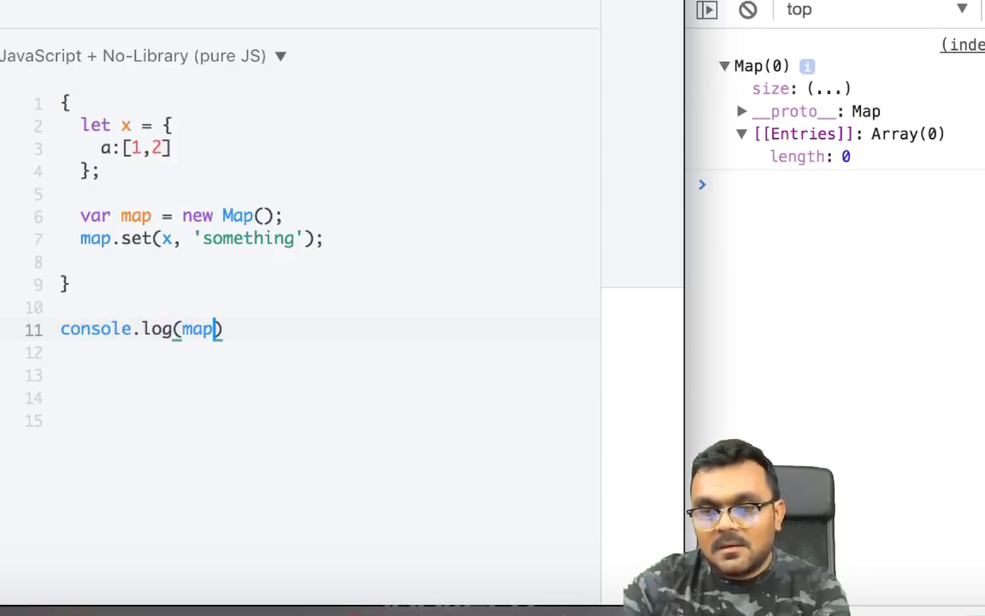
type(";")
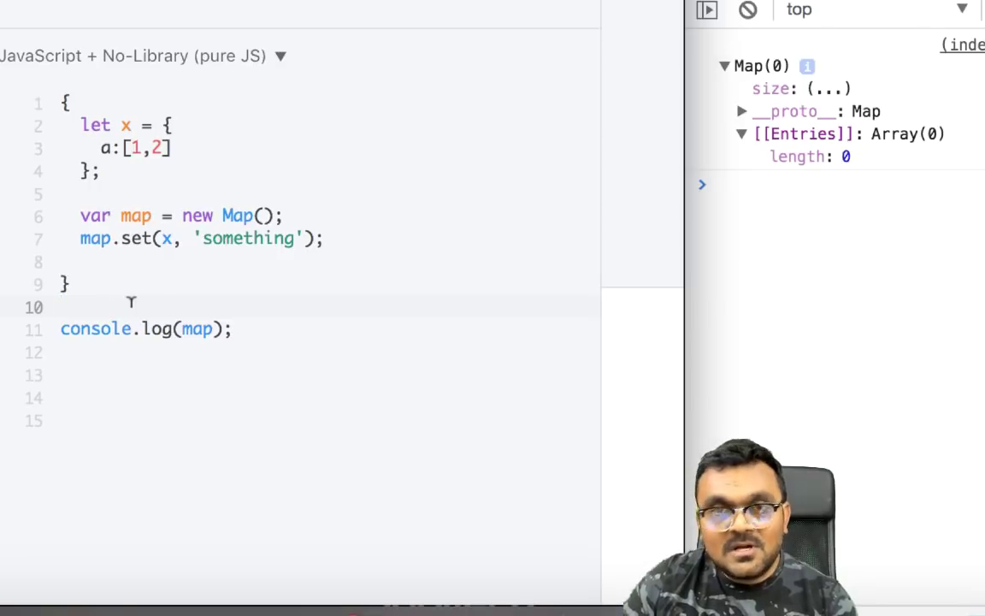
left_click(747, 10)
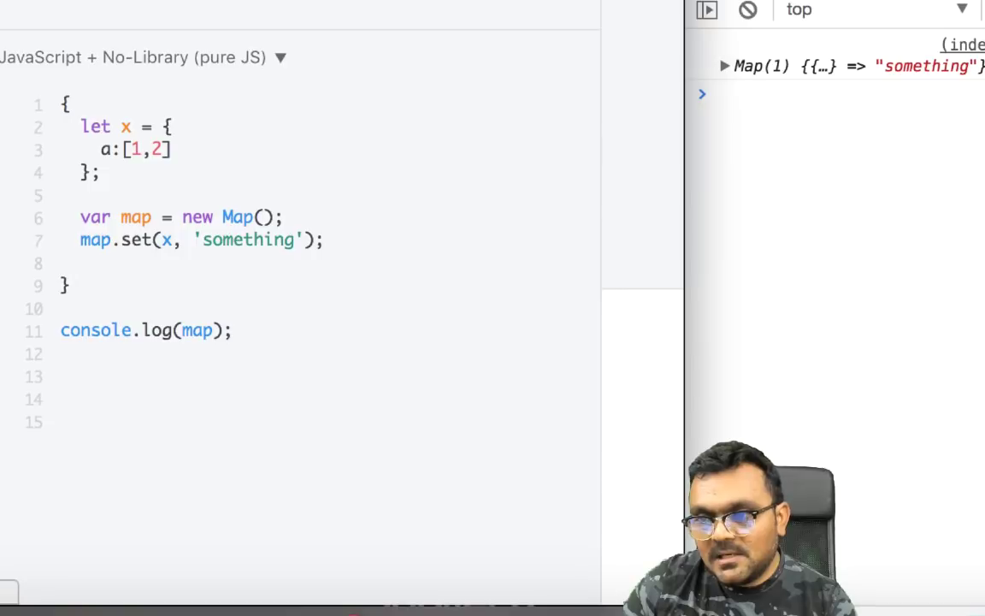
Step: Expand the logged Map(1) and its key object {a: [1, 2]}
left_click(725, 66)
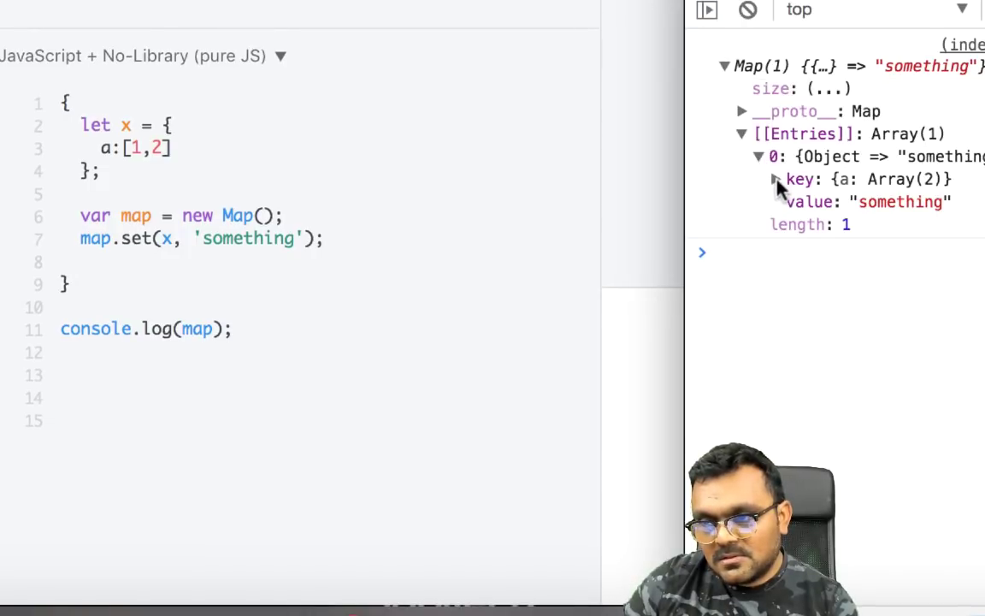
left_click(774, 179)
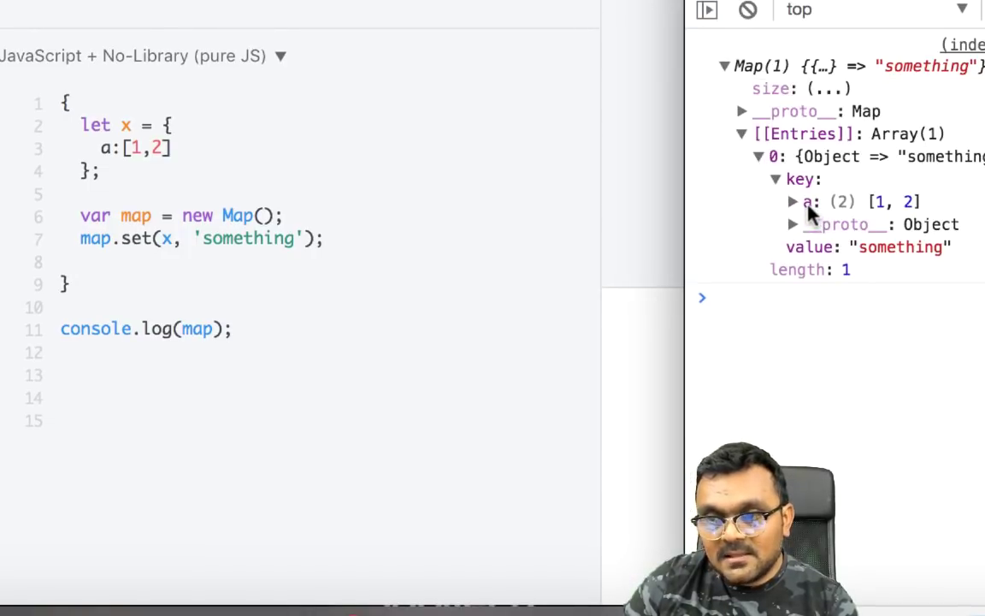
mouse_move(916, 214)
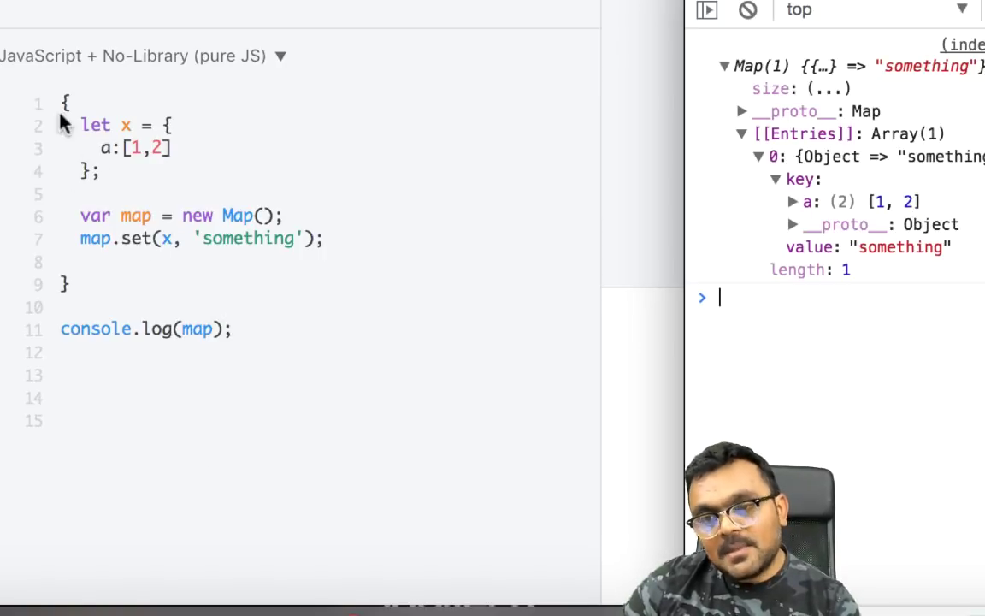
mouse_move(120, 167)
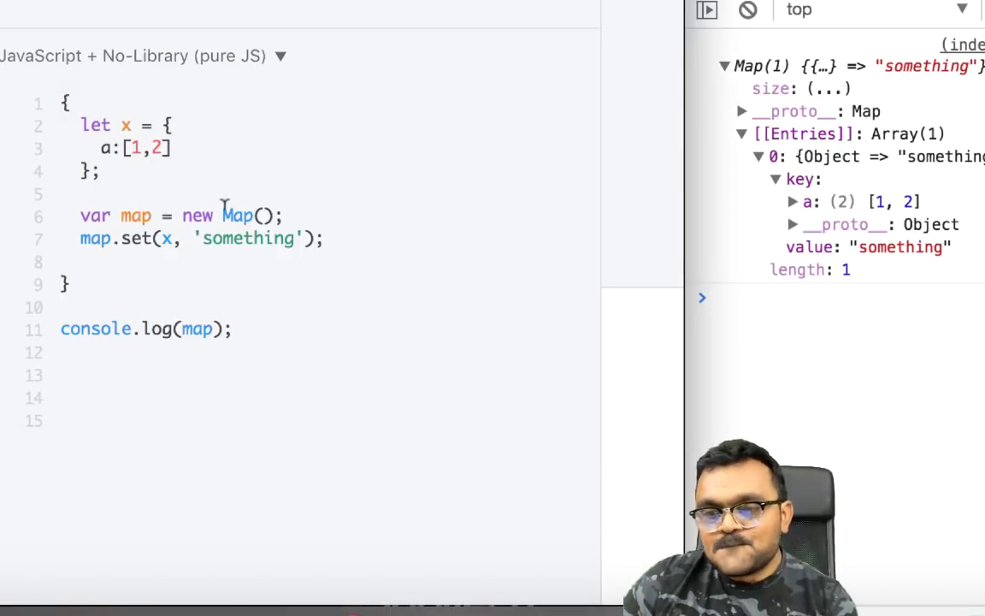
Step: Switch to a WeakMap named weakMap and expand its logged zero-length entries
type("Weak")
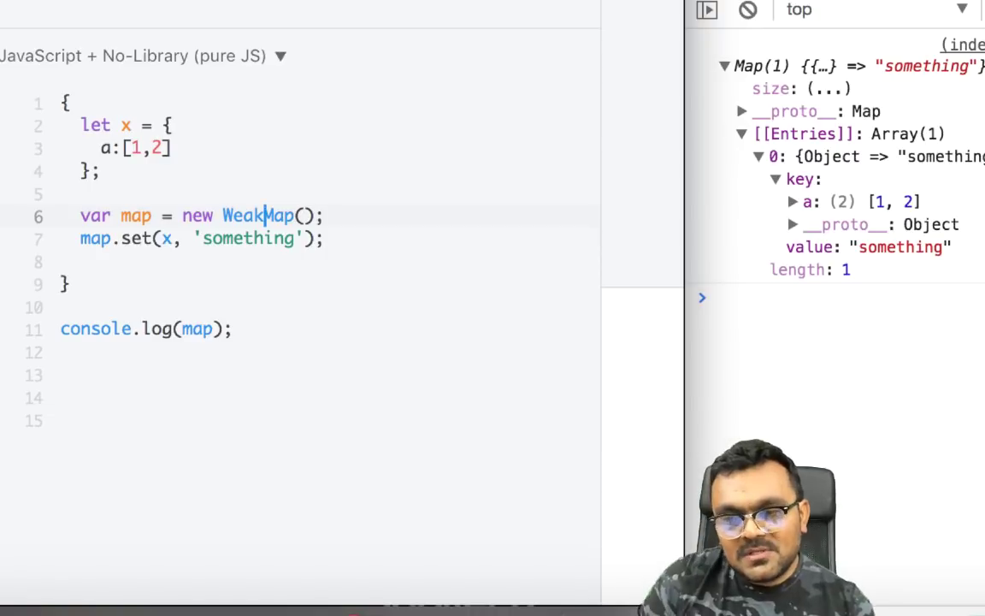
double_click(257, 214)
type("weakM")
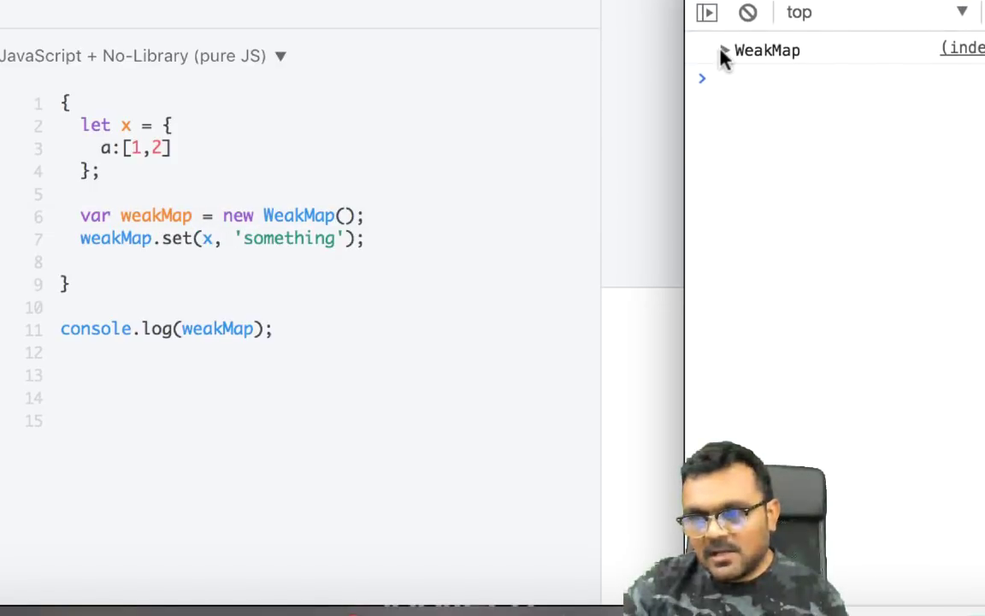
left_click(723, 51)
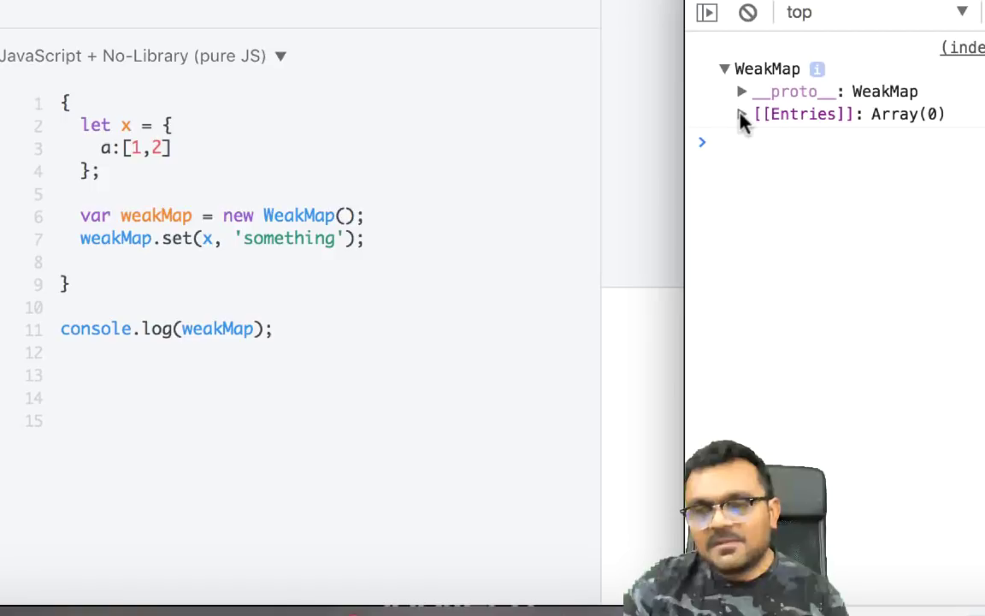
left_click(742, 114)
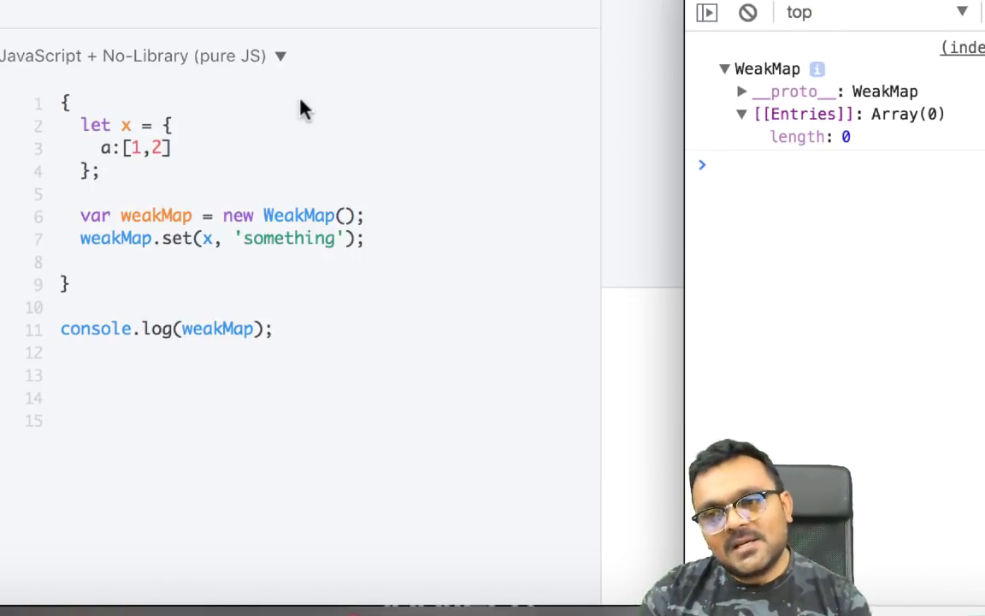
mouse_move(646, 135)
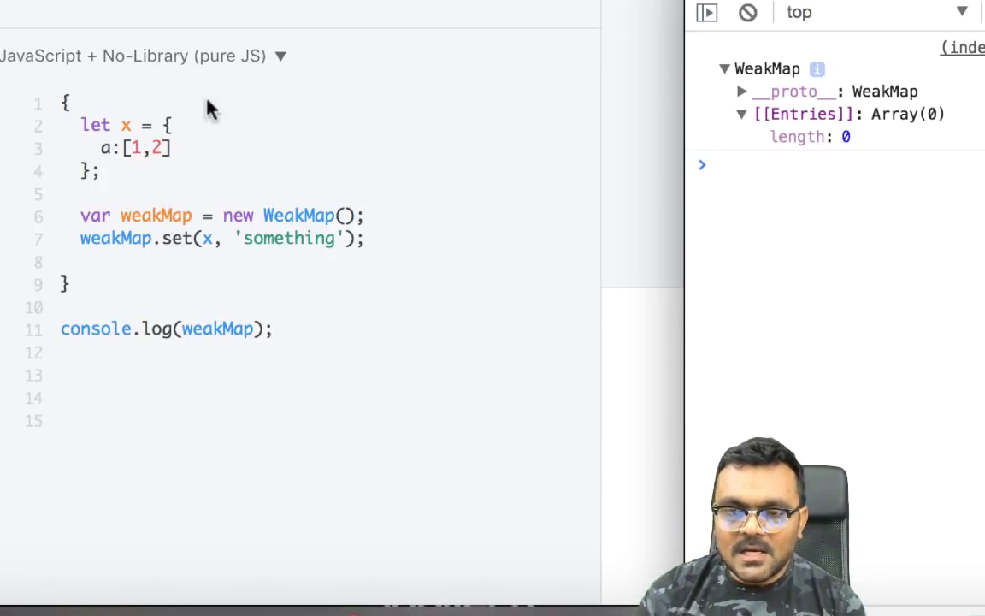
left_click(82, 194)
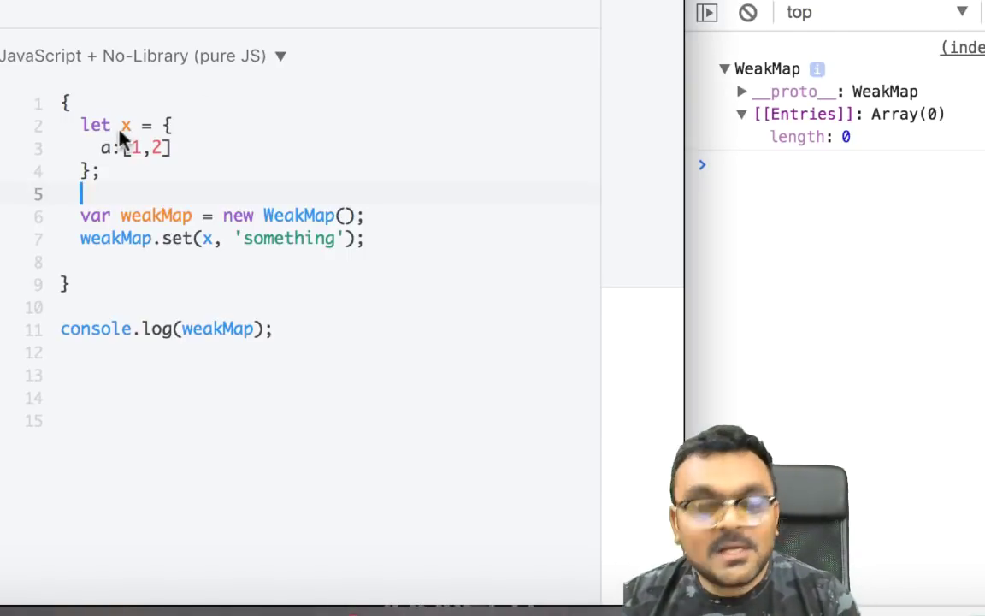